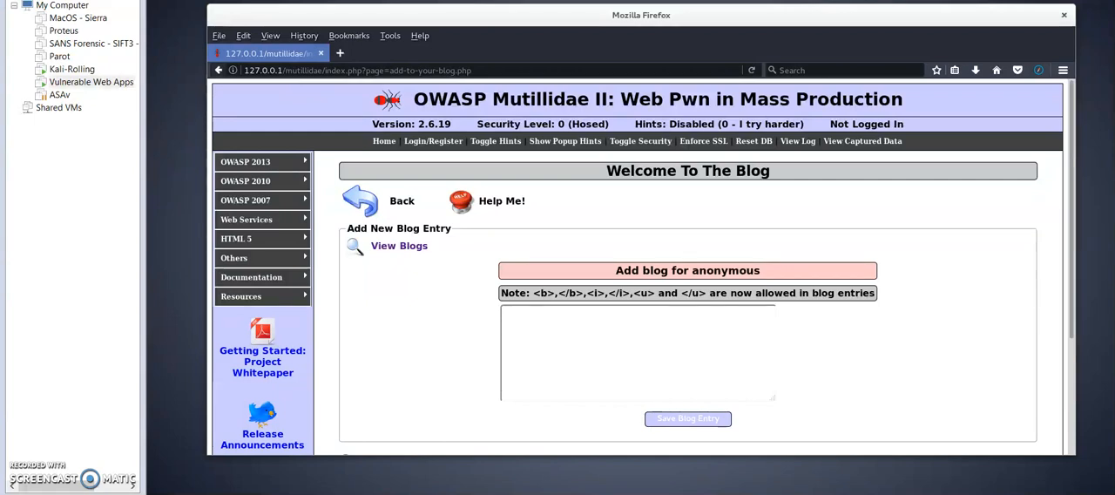
{"action": "mouse_move", "coordinate": [325, 391]}
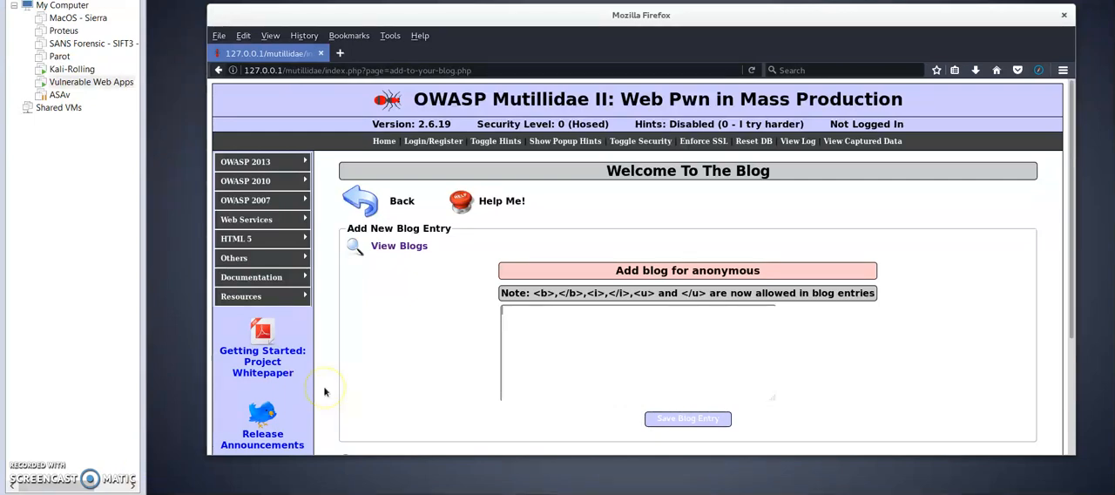
{"action": "mouse_move", "coordinate": [325, 391]}
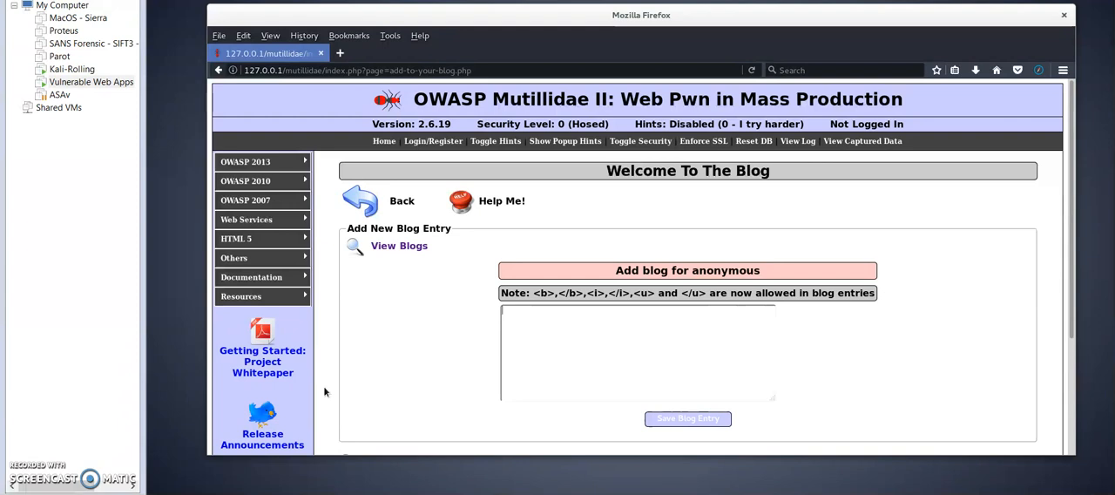
{"action": "mouse_move", "coordinate": [292, 147]}
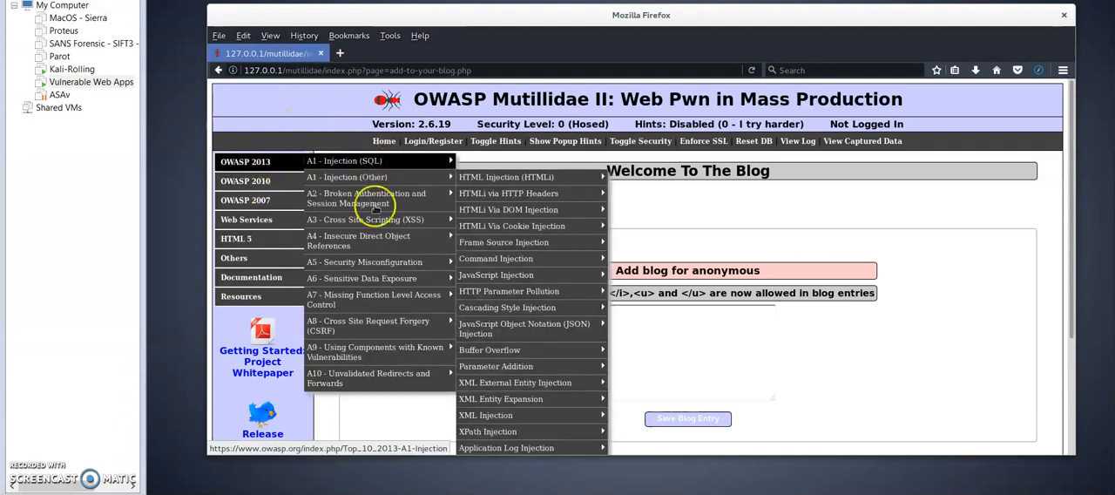
{"action": "mouse_move", "coordinate": [365, 219]}
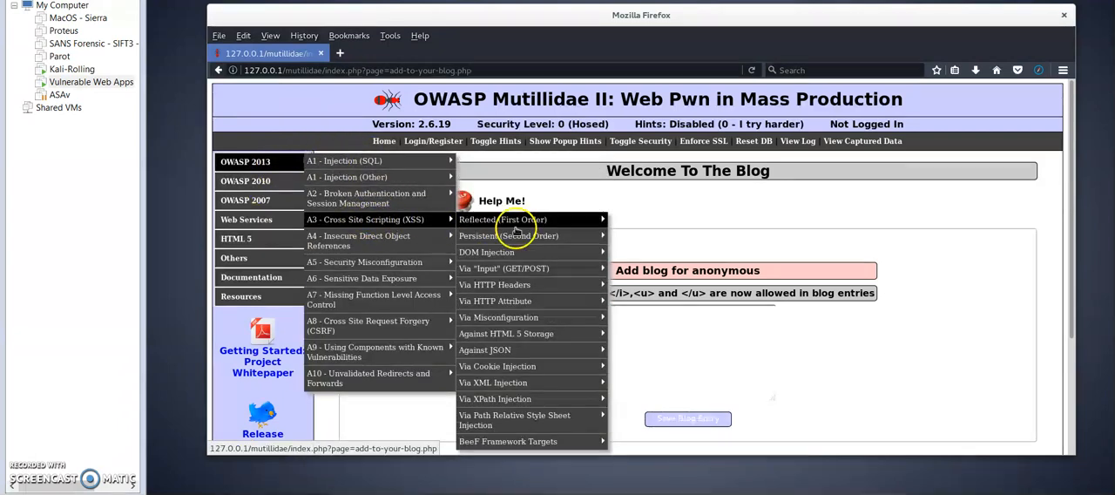
{"action": "mouse_move", "coordinate": [508, 235]}
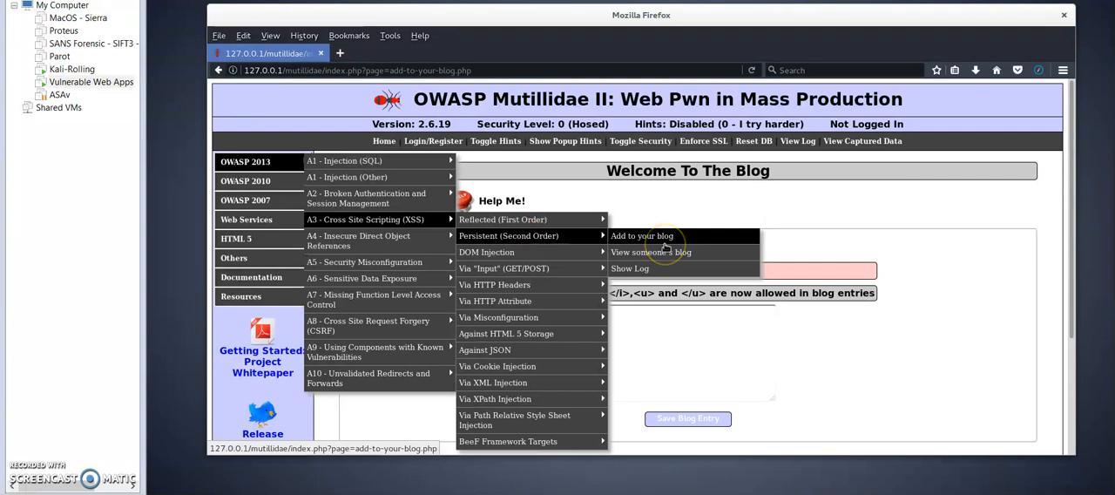
Step: Open Add to Your Blog, unlock the desktop, and open code.txt from /var/www/html/xss
{"action": "left_click", "coordinate": [641, 236]}
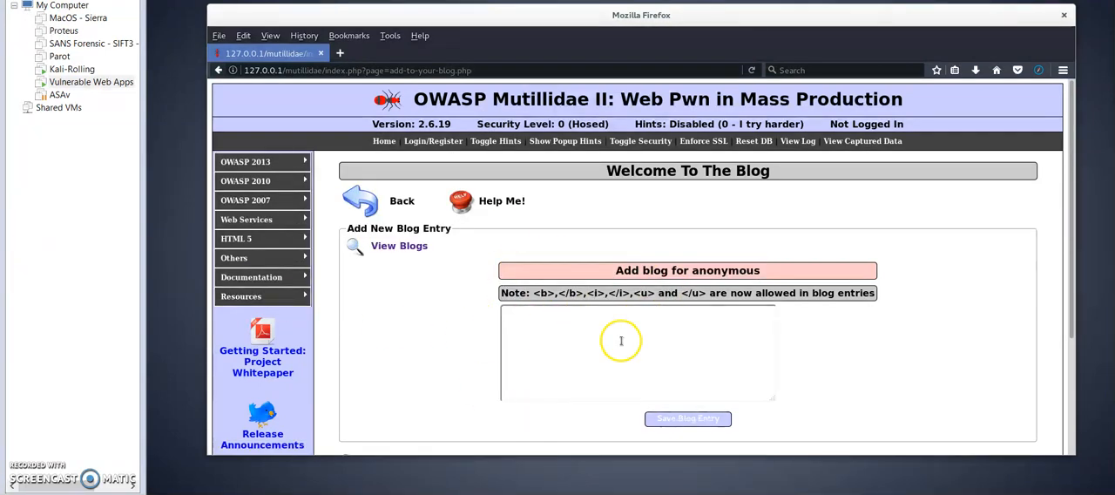
{"action": "mouse_move", "coordinate": [583, 317]}
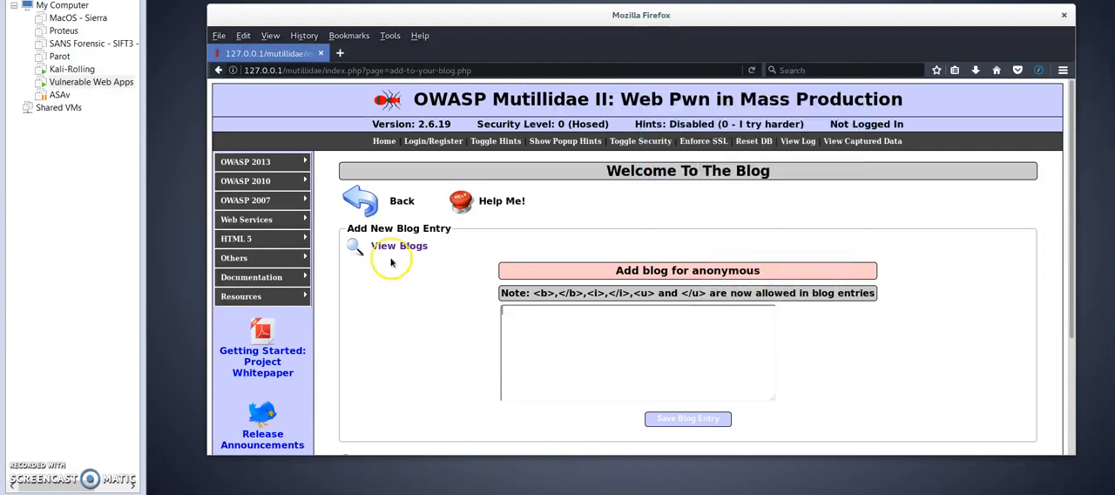
{"action": "mouse_move", "coordinate": [391, 262]}
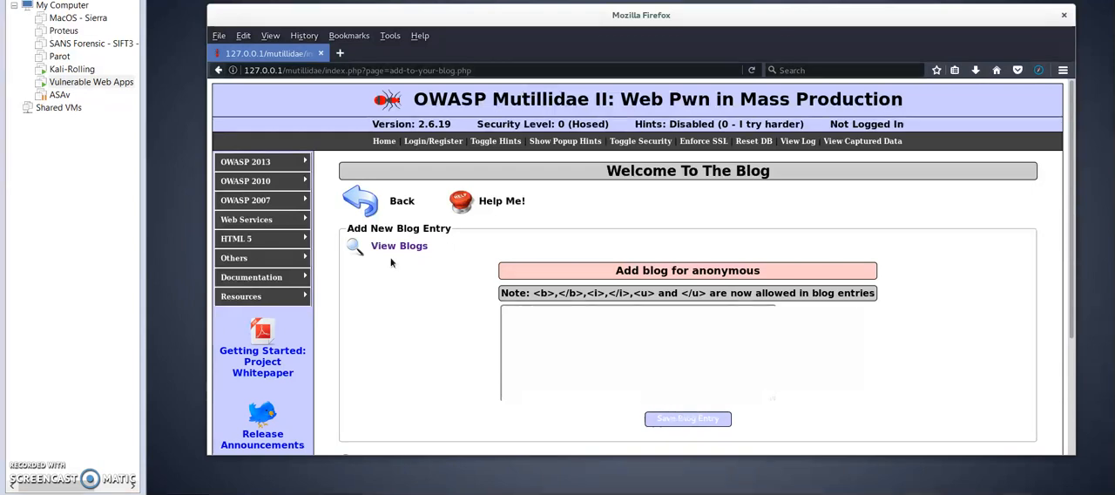
{"action": "mouse_move", "coordinate": [686, 395]}
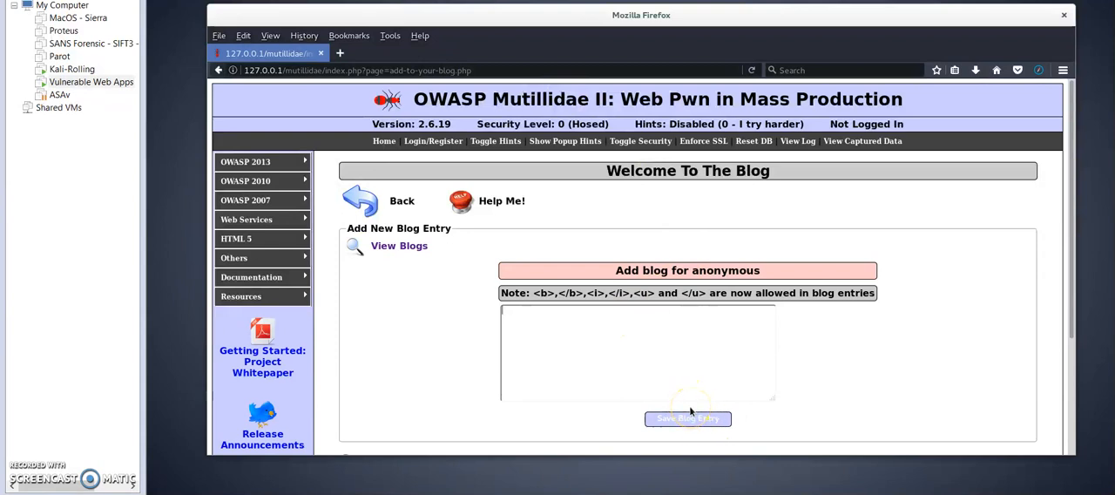
{"action": "mouse_move", "coordinate": [673, 345]}
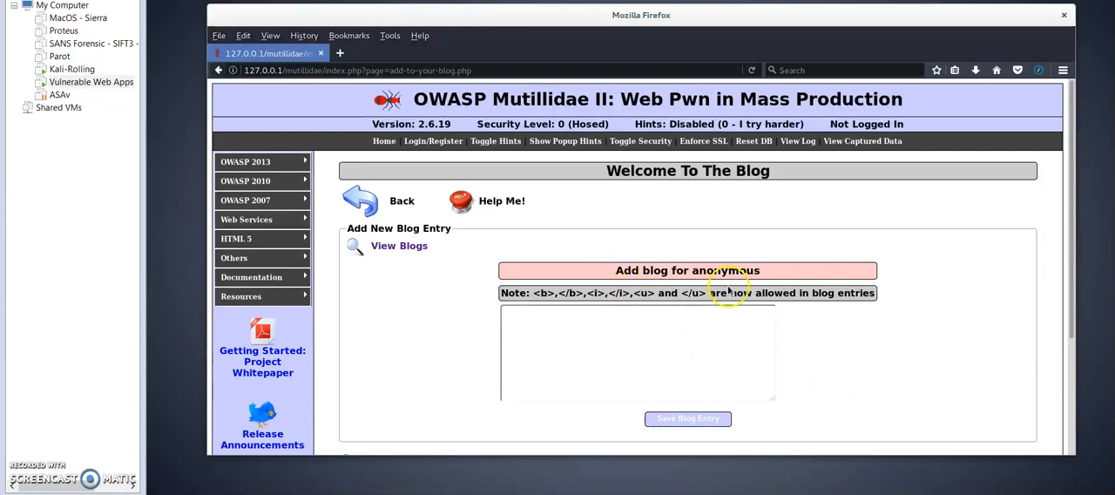
{"action": "mouse_move", "coordinate": [731, 288]}
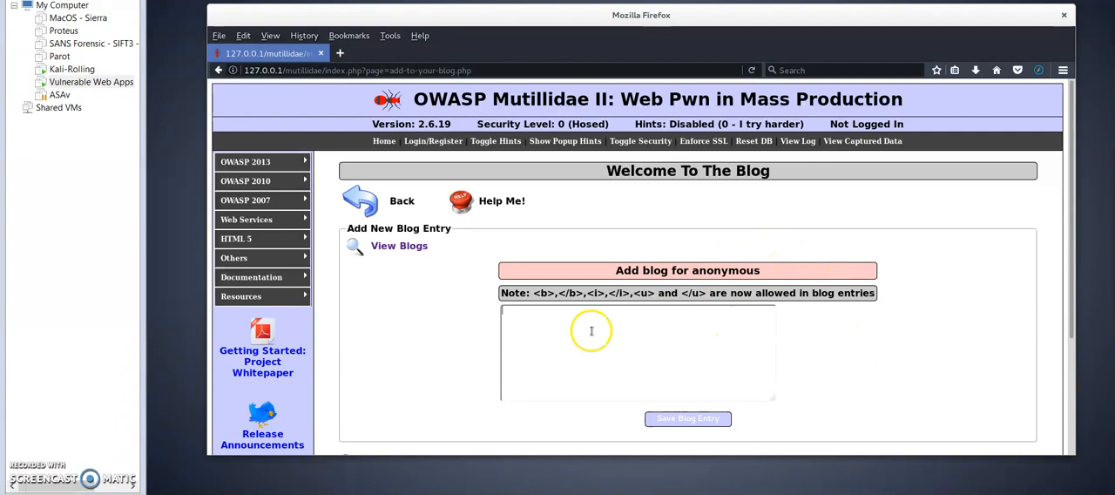
{"action": "mouse_move", "coordinate": [637, 212]}
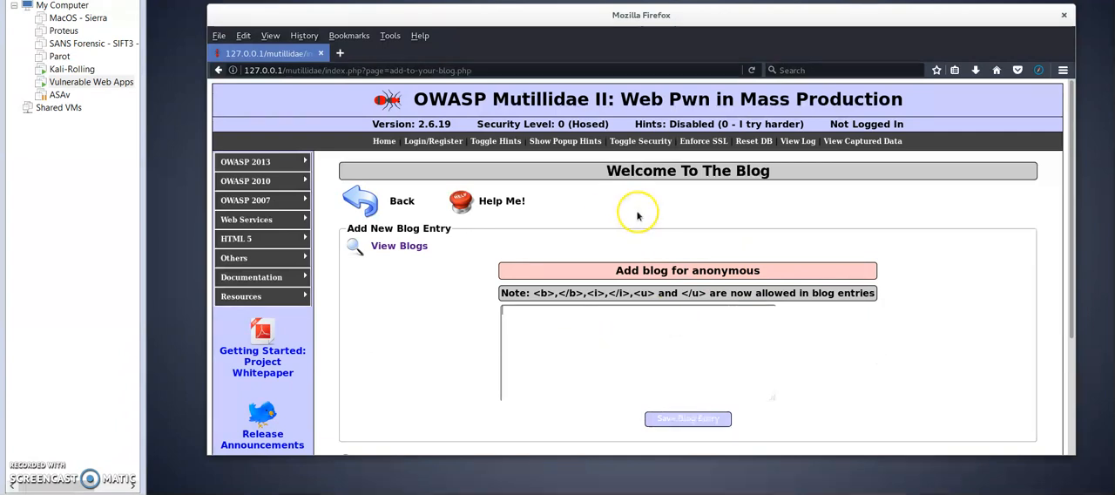
{"action": "mouse_move", "coordinate": [630, 189]}
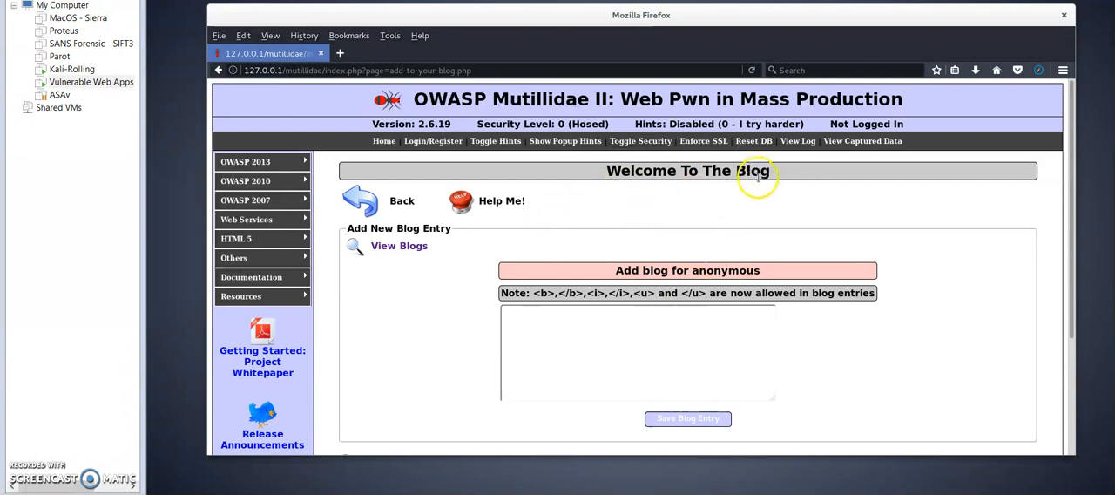
{"action": "mouse_move", "coordinate": [653, 140]}
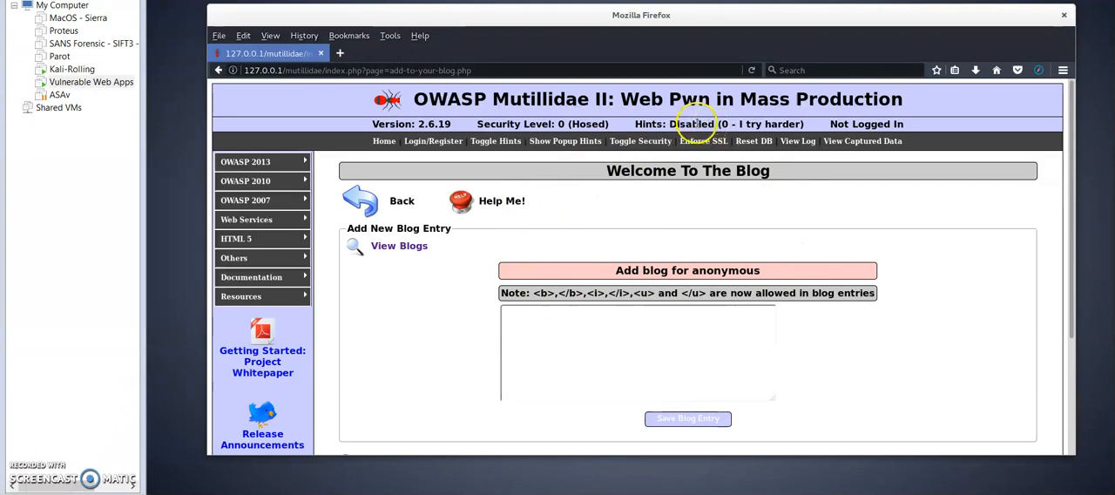
{"action": "mouse_move", "coordinate": [754, 255]}
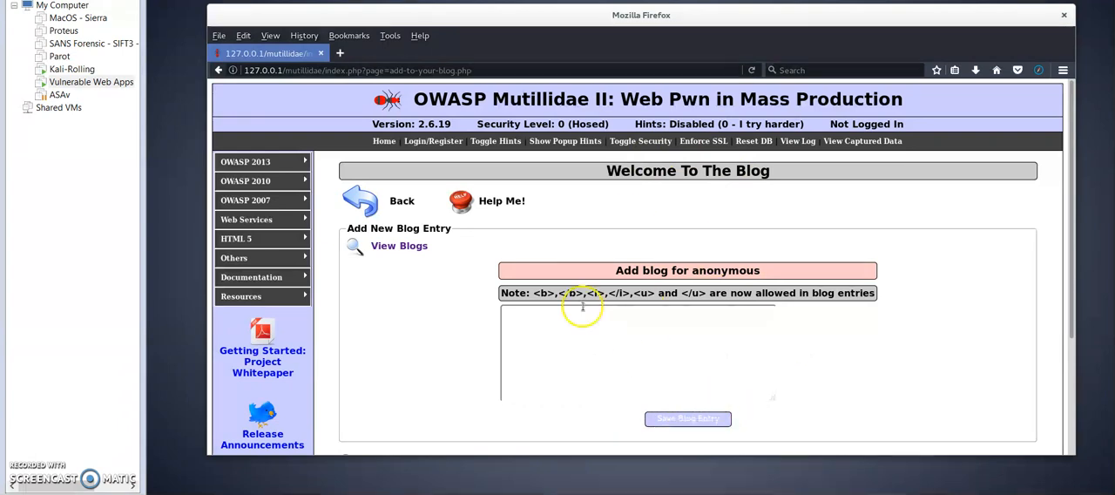
{"action": "mouse_move", "coordinate": [743, 341]}
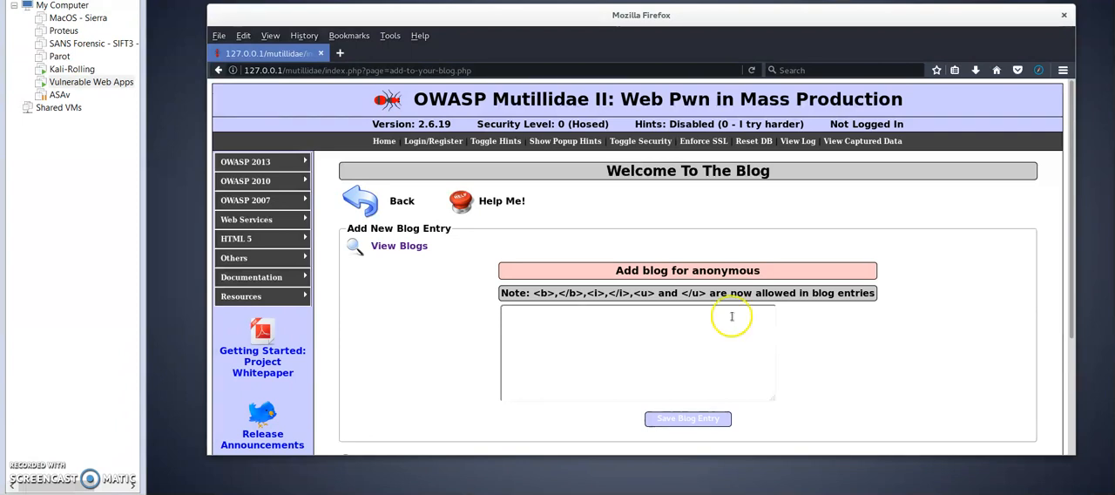
{"action": "mouse_move", "coordinate": [694, 216]}
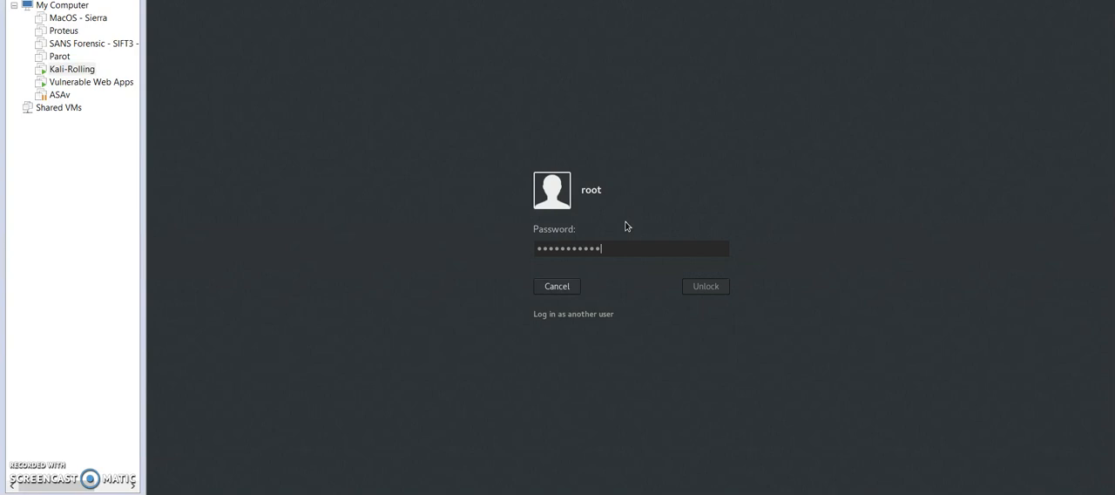
{"action": "left_click", "coordinate": [704, 285]}
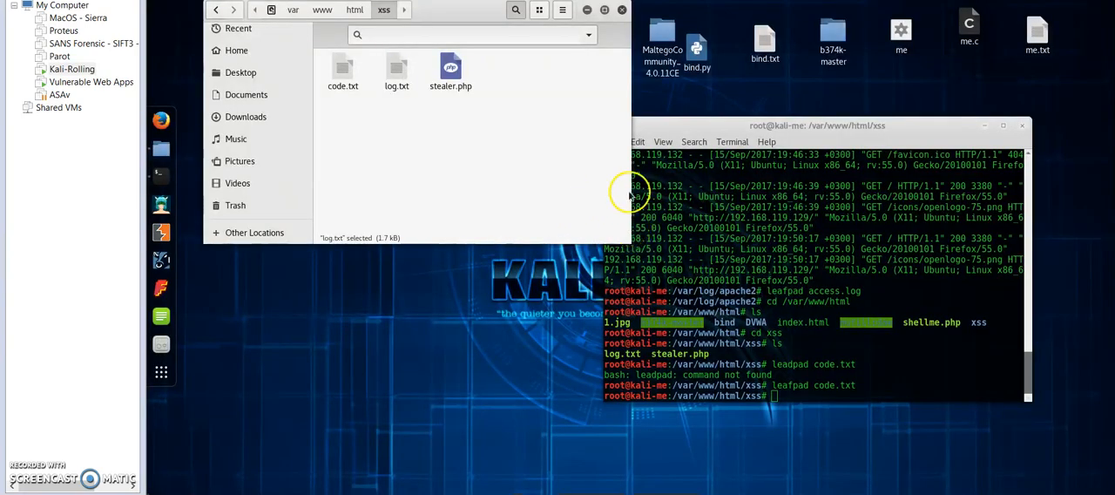
{"action": "right_click", "coordinate": [342, 73]}
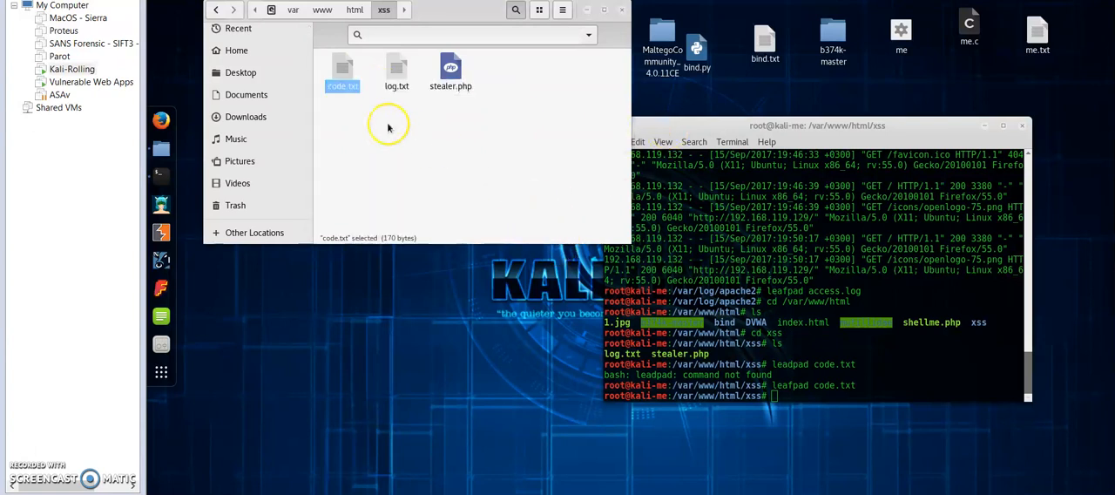
{"action": "double_click", "coordinate": [343, 71]}
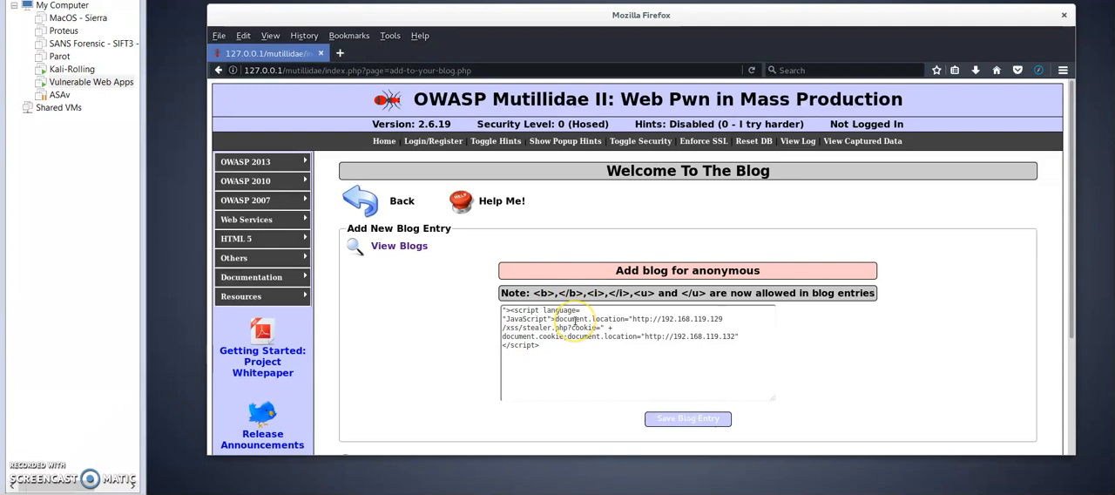
{"action": "mouse_move", "coordinate": [730, 306]}
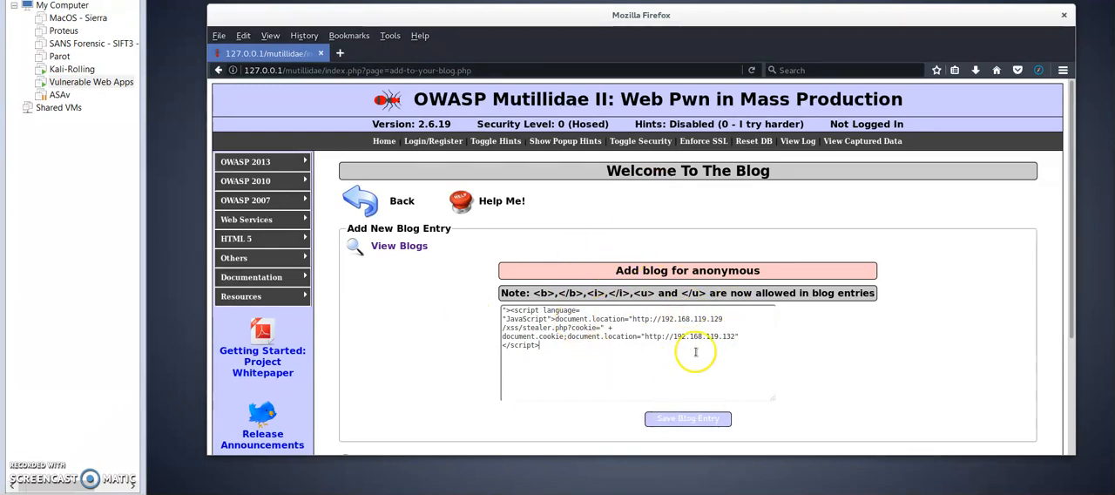
{"action": "mouse_move", "coordinate": [697, 340]}
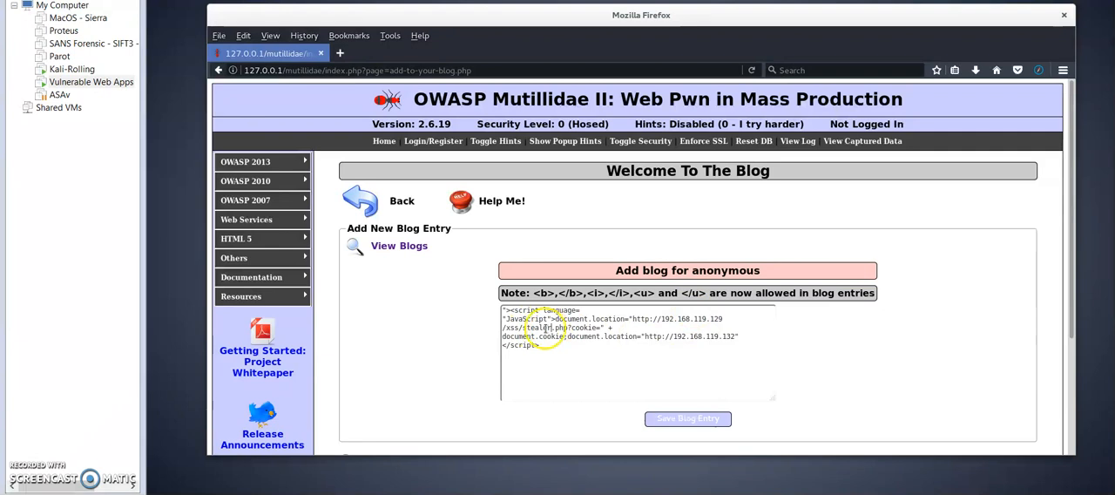
Step: Highlight 'stealer' in the pasted cookie script to confirm its target, then deselect
{"action": "double_click", "coordinate": [538, 327]}
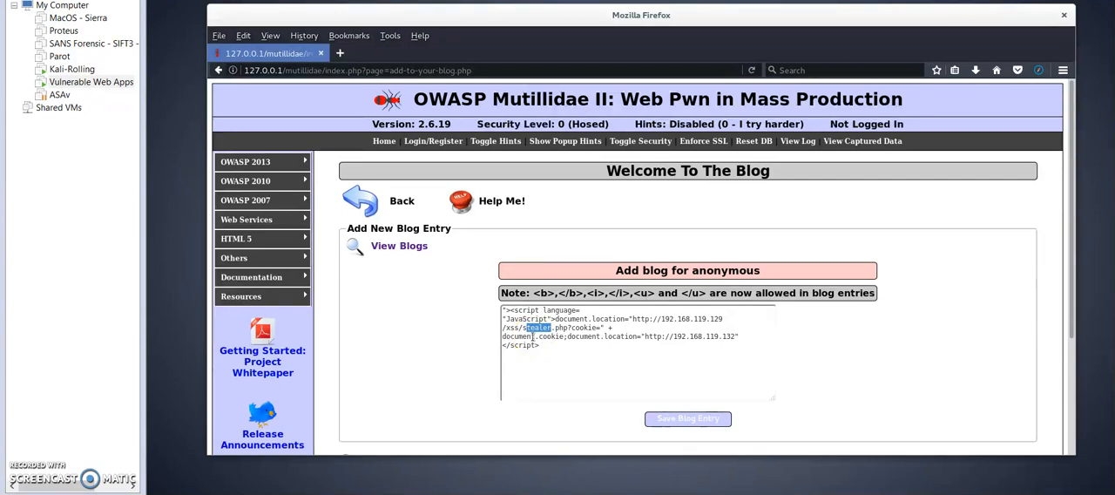
{"action": "left_click", "coordinate": [554, 347]}
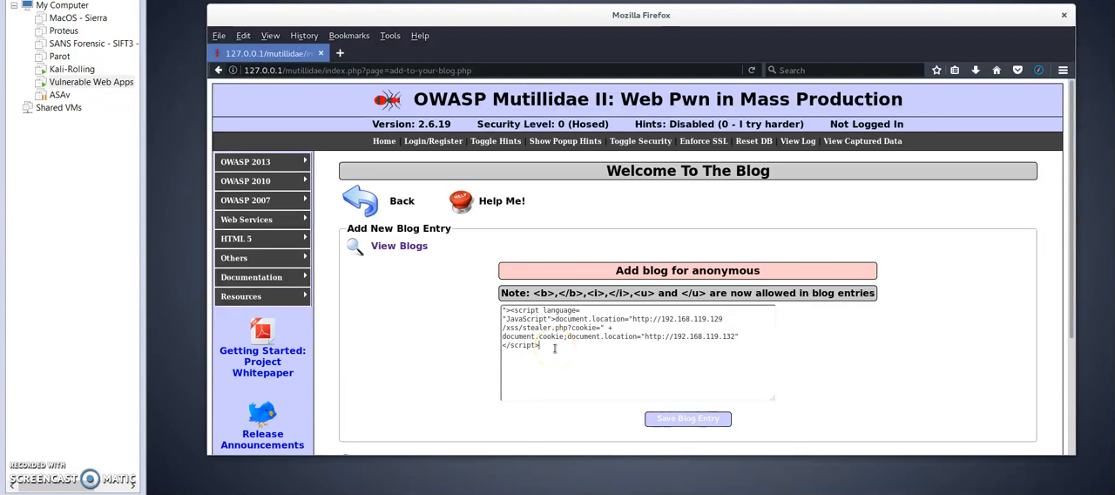
{"action": "mouse_move", "coordinate": [748, 259]}
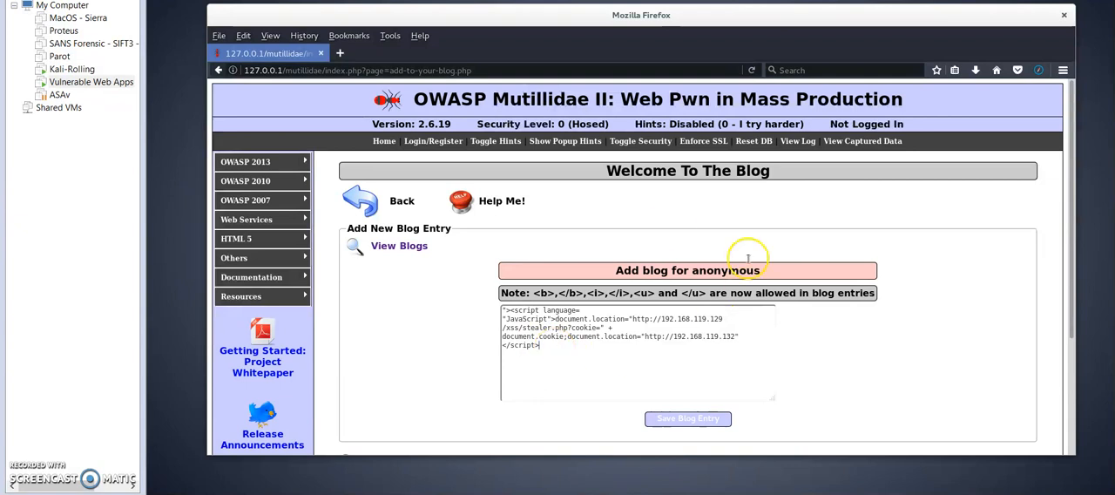
{"action": "mouse_move", "coordinate": [625, 268]}
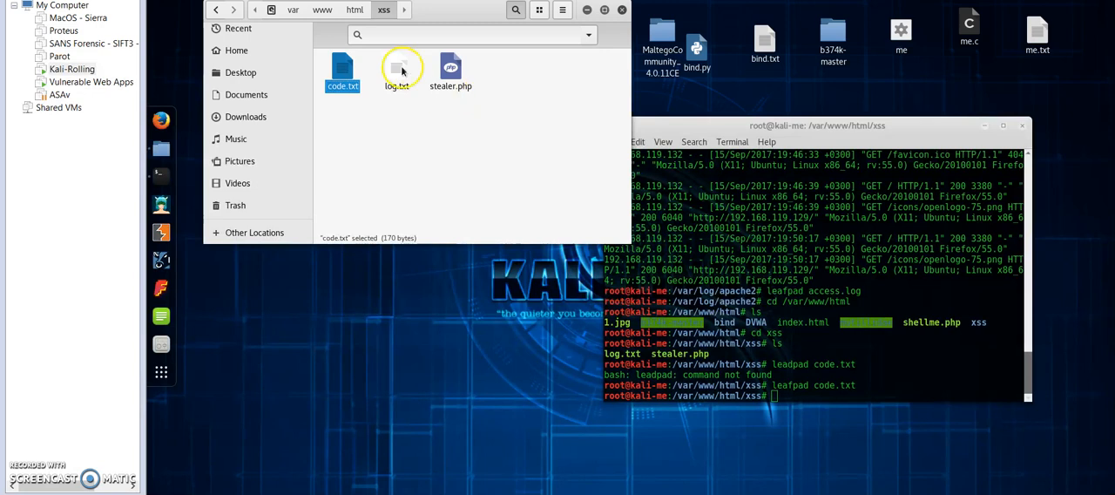
Step: Open log.txt from the xss folder in Text Editor and find it empty
{"action": "left_click", "coordinate": [396, 71]}
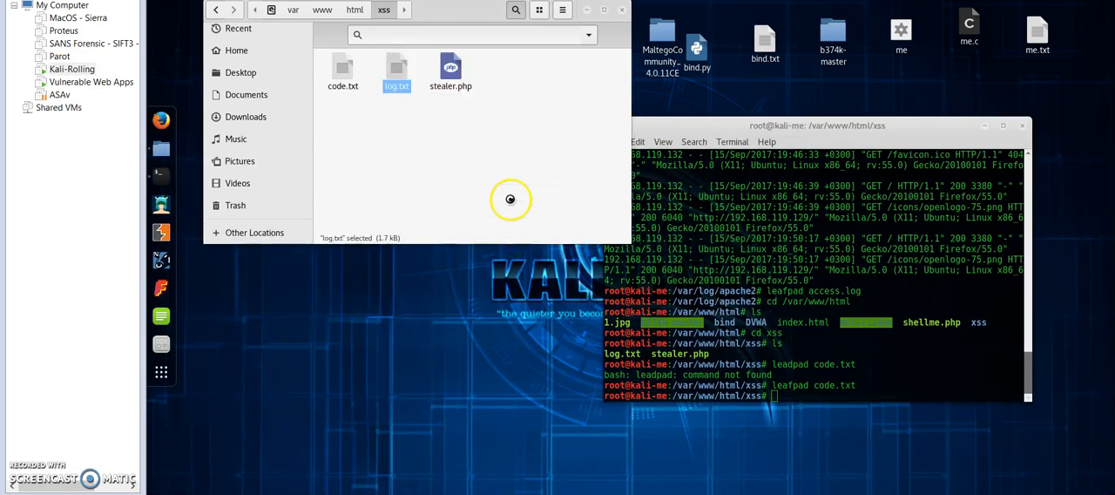
{"action": "double_click", "coordinate": [397, 72]}
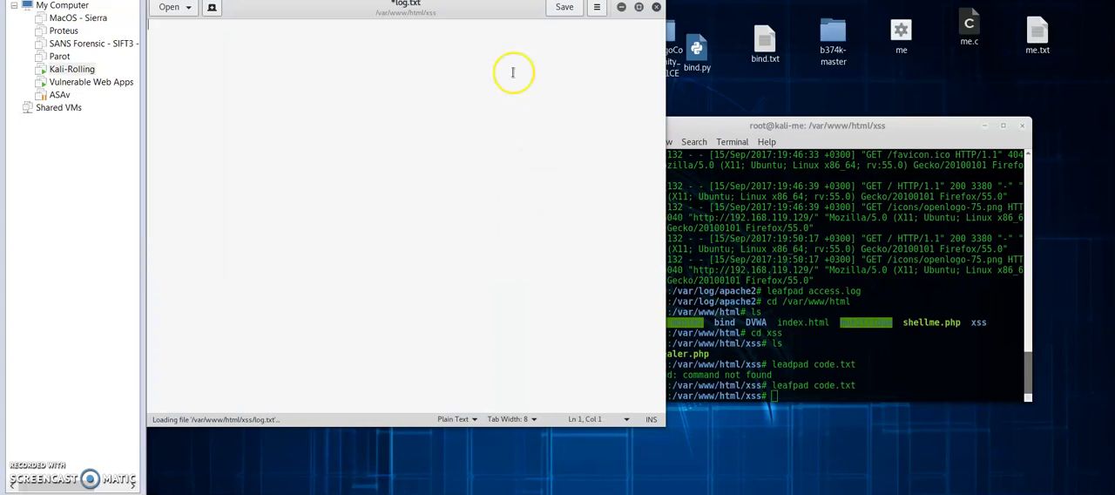
{"action": "left_click", "coordinate": [565, 7]}
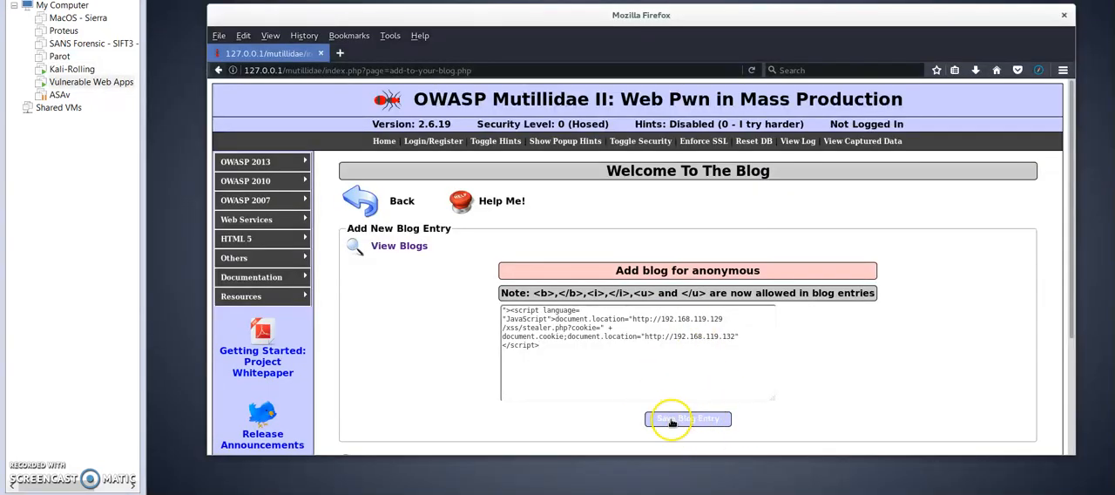
Step: Save the stealer.php script as a blog entry, redirecting to Vulnerable Web Apps
{"action": "left_click", "coordinate": [688, 419]}
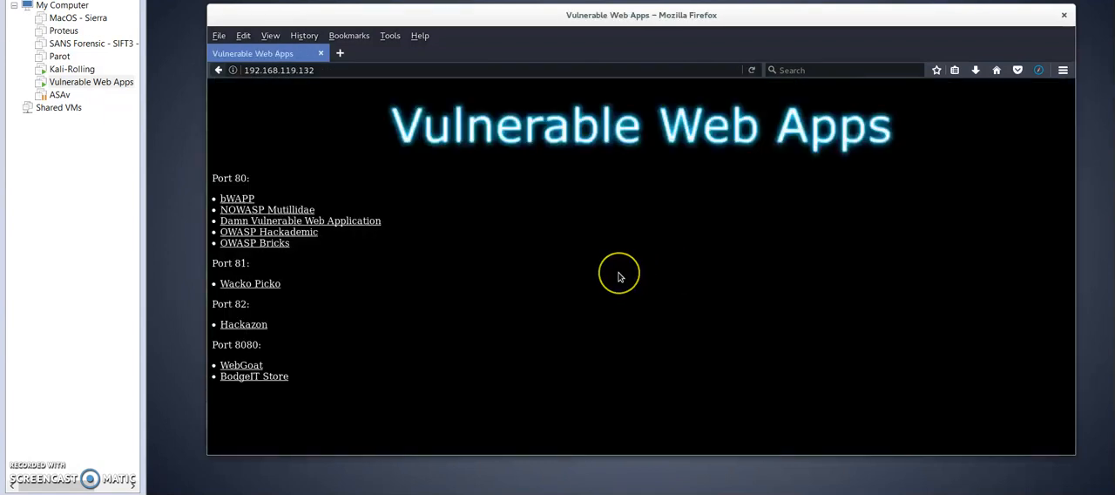
{"action": "mouse_move", "coordinate": [492, 150]}
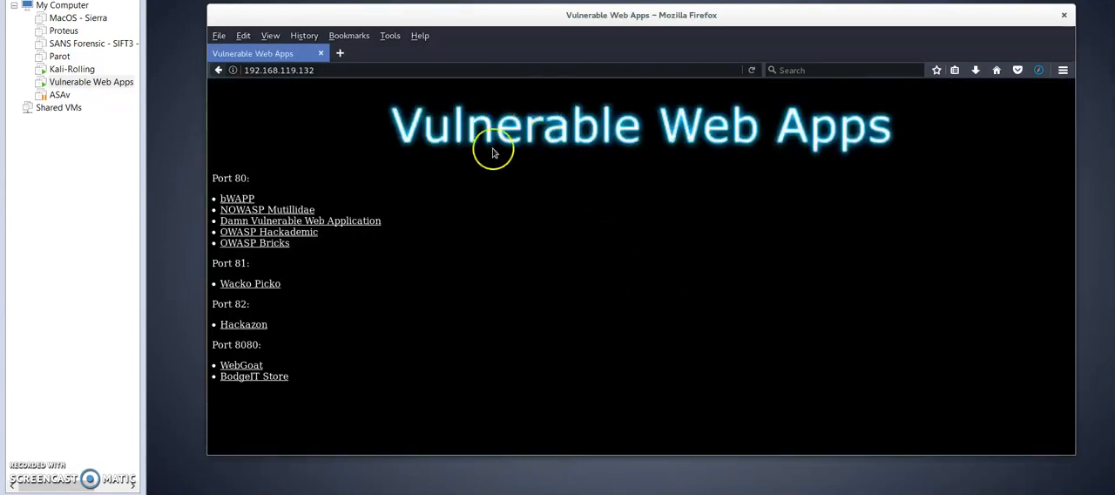
{"action": "mouse_move", "coordinate": [429, 204]}
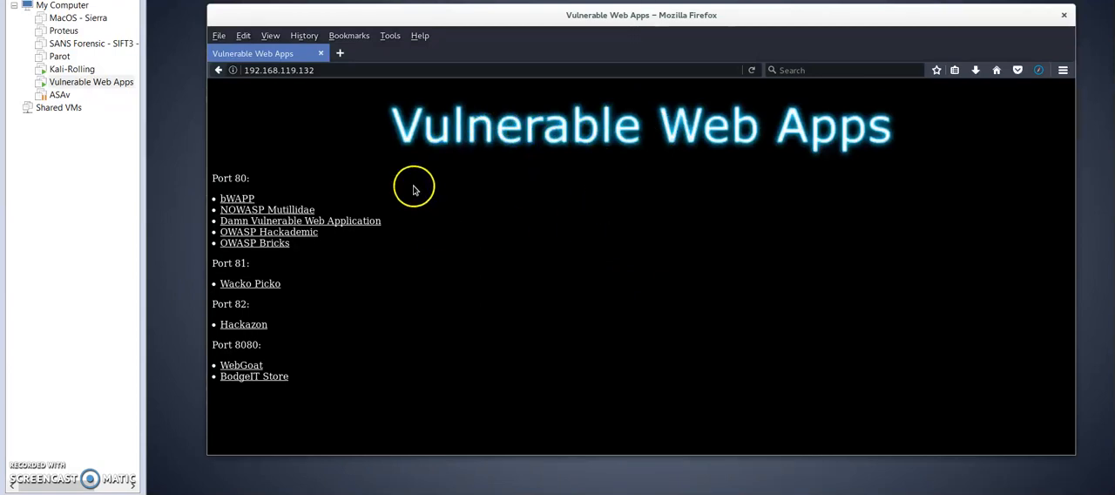
{"action": "mouse_move", "coordinate": [409, 226]}
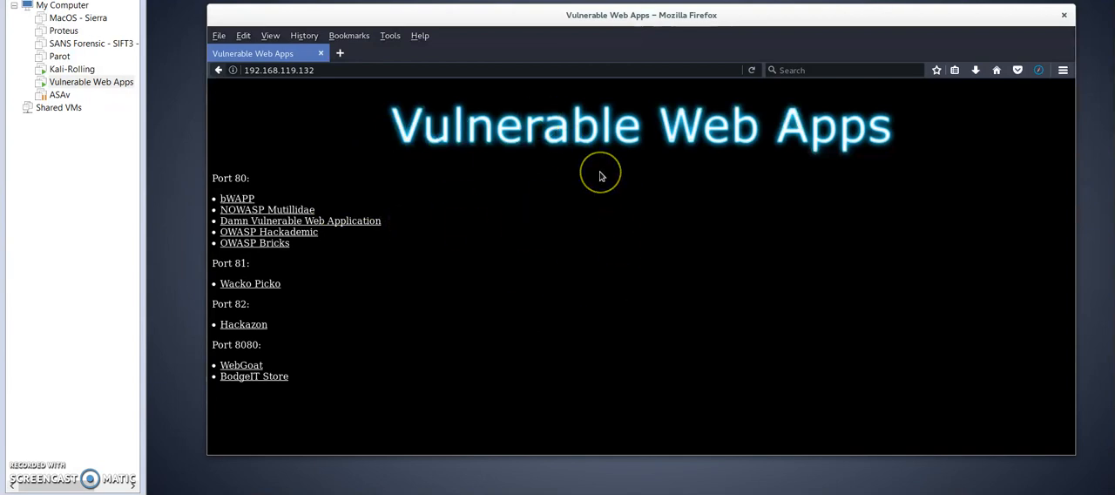
{"action": "mouse_move", "coordinate": [365, 200]}
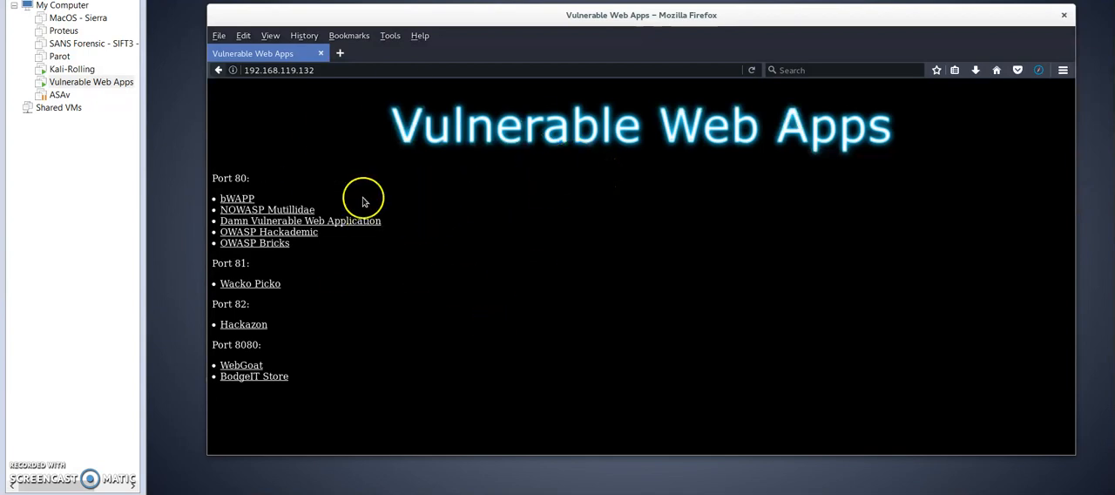
{"action": "mouse_move", "coordinate": [373, 216]}
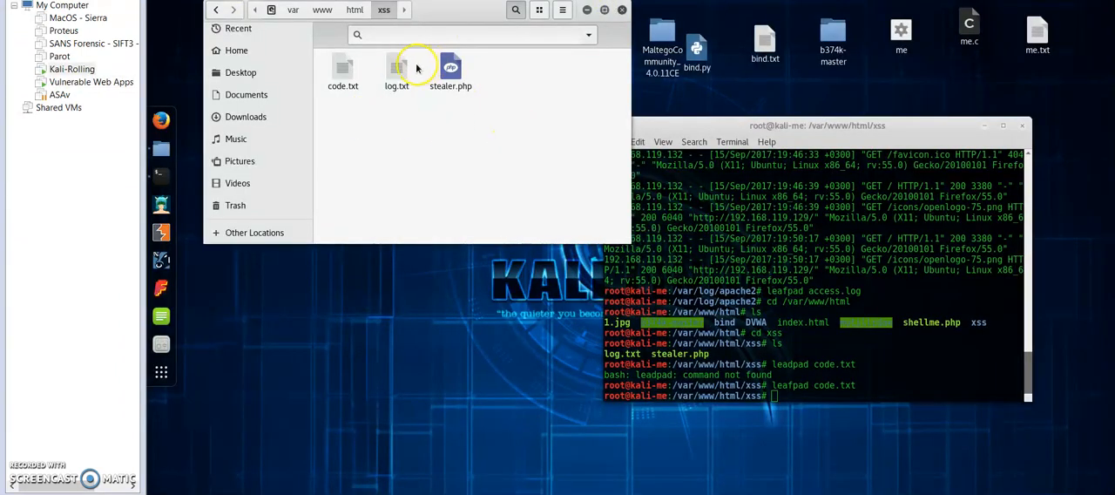
Step: Open log.txt with Text Editor and review the stolen Mutillidae session cookie
{"action": "right_click", "coordinate": [396, 72]}
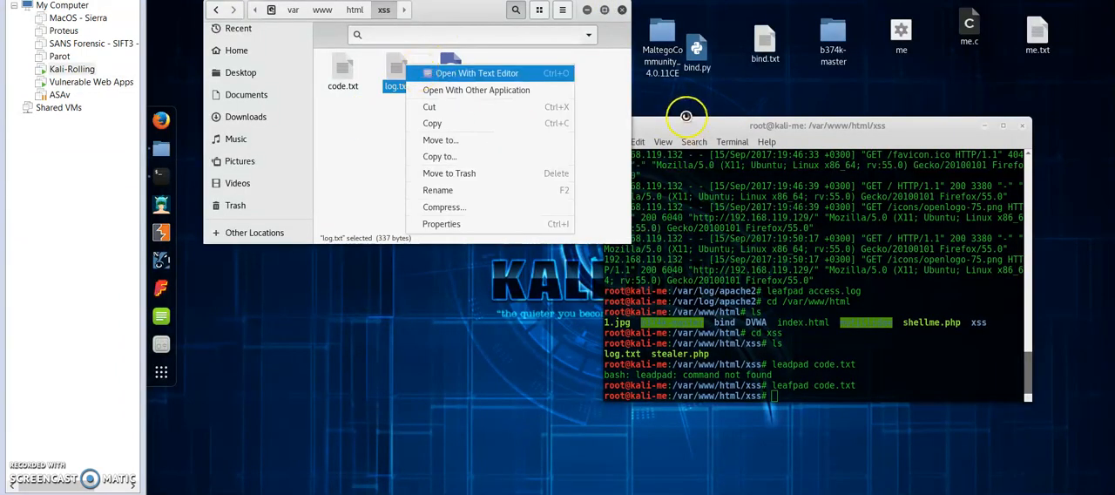
{"action": "left_click", "coordinate": [476, 72]}
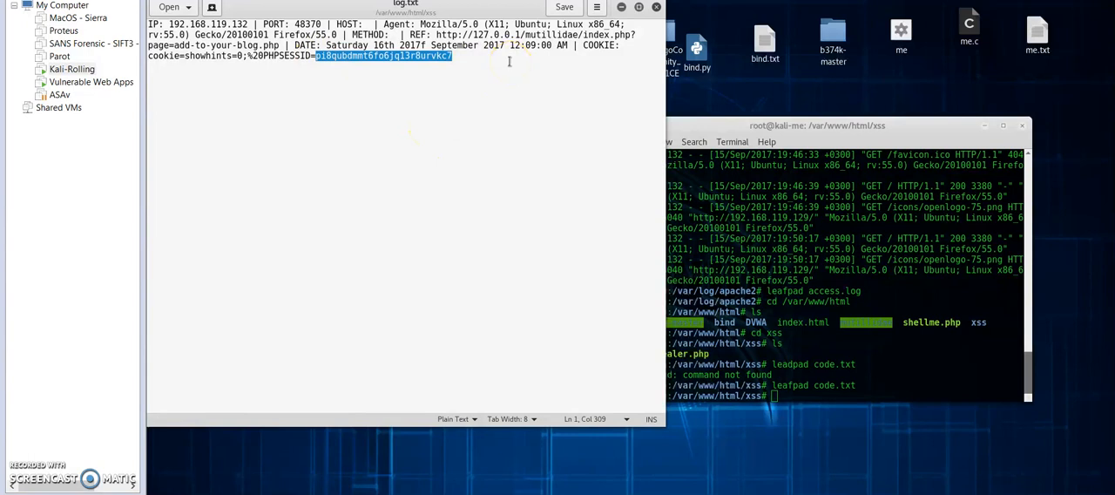
{"action": "mouse_move", "coordinate": [537, 79]}
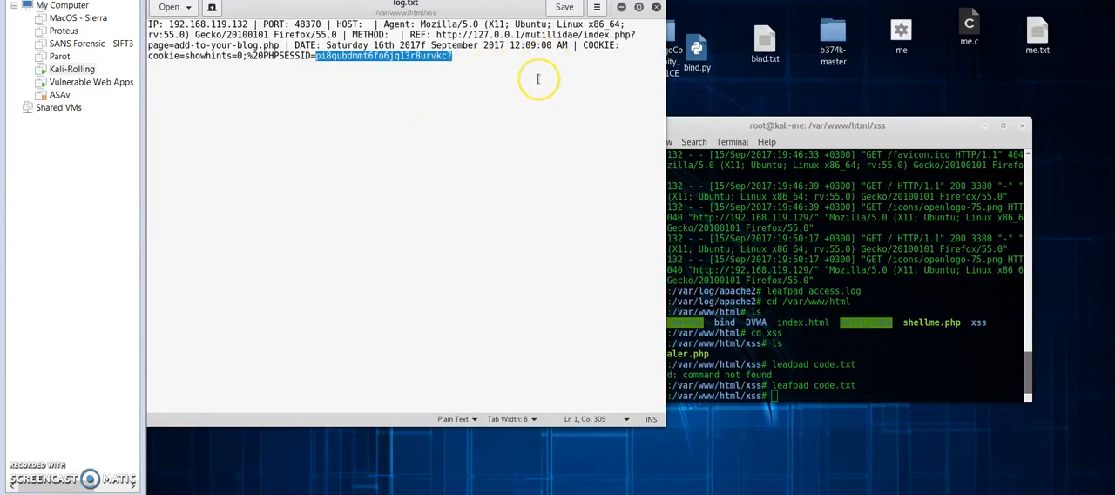
{"action": "mouse_move", "coordinate": [537, 80]}
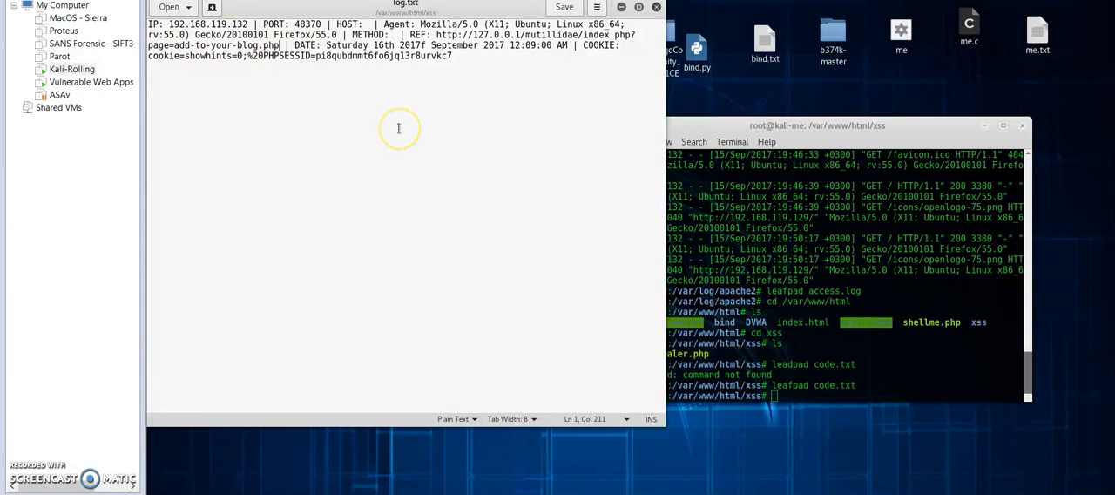
{"action": "left_click", "coordinate": [564, 7]}
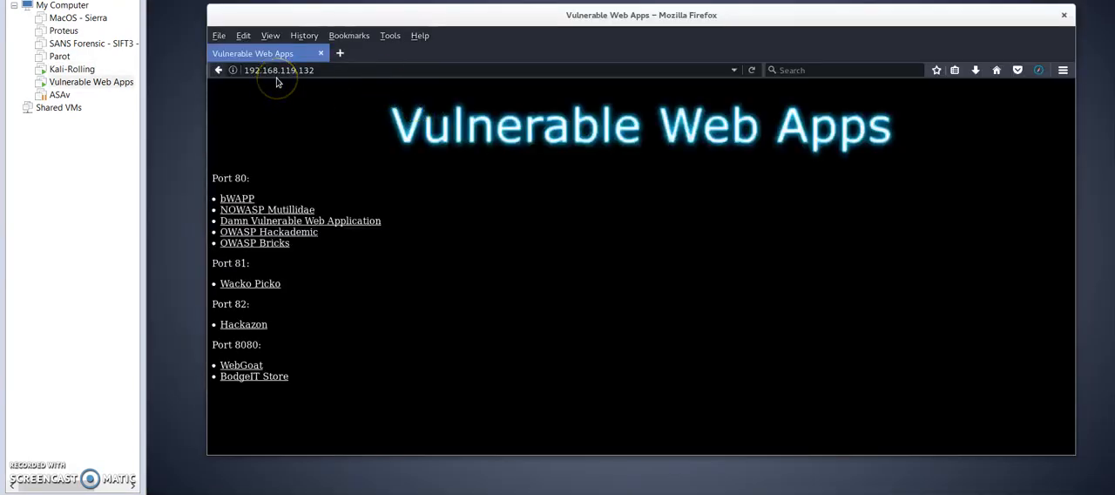
{"action": "mouse_move", "coordinate": [542, 91]}
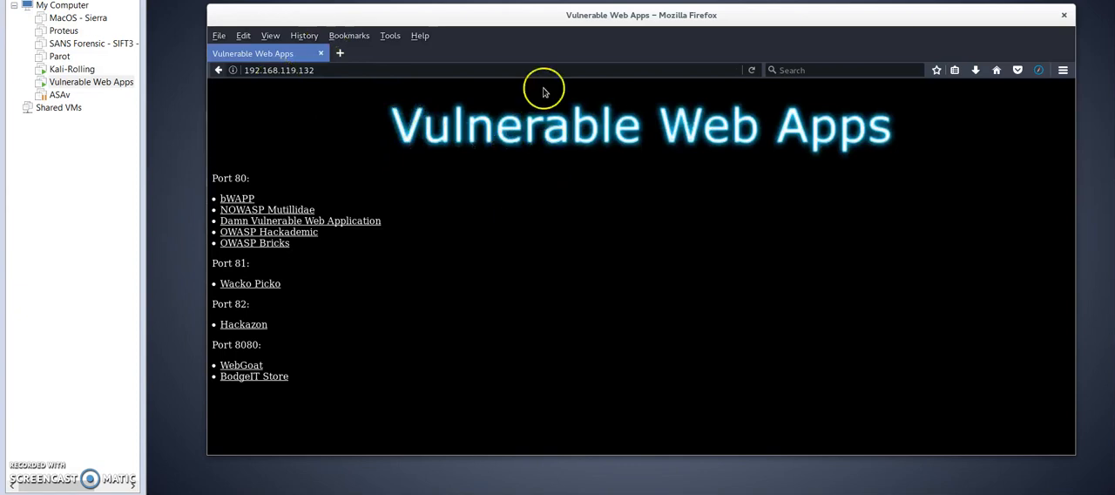
{"action": "mouse_move", "coordinate": [486, 144]}
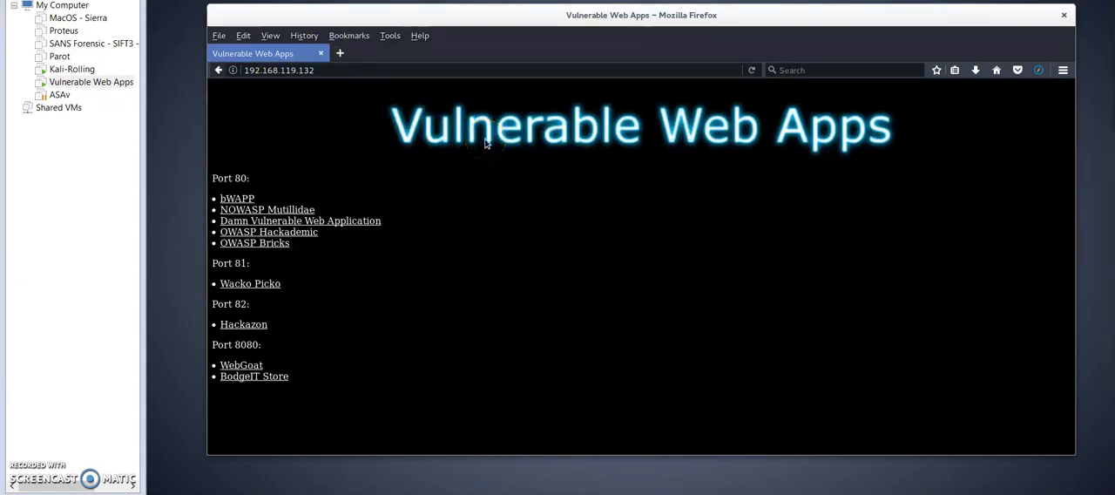
{"action": "mouse_move", "coordinate": [523, 189]}
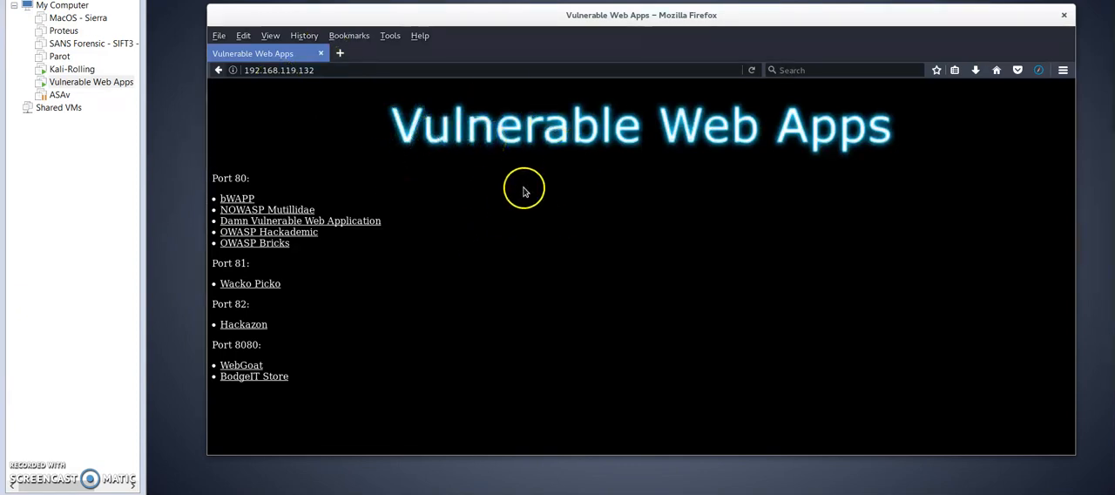
{"action": "mouse_move", "coordinate": [525, 188]}
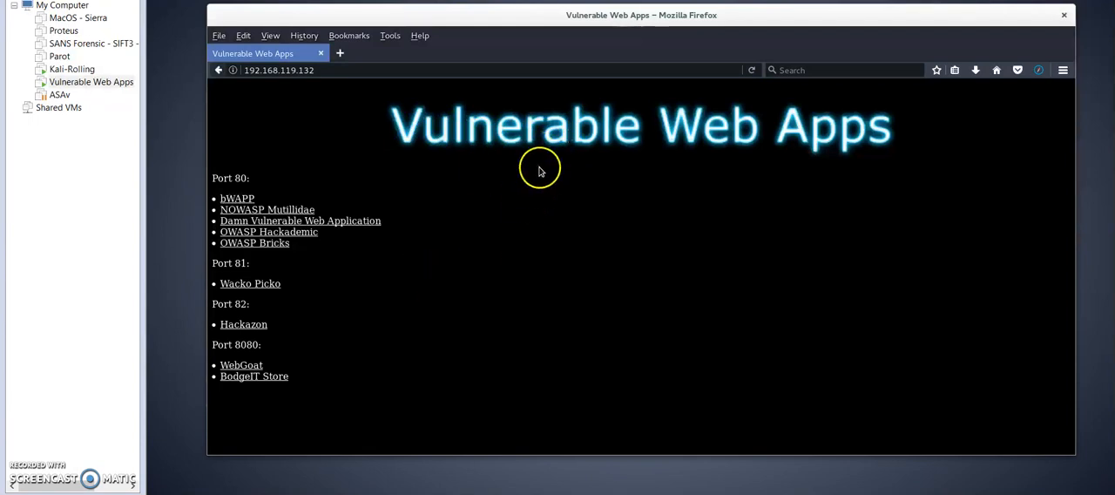
{"action": "mouse_move", "coordinate": [587, 185]}
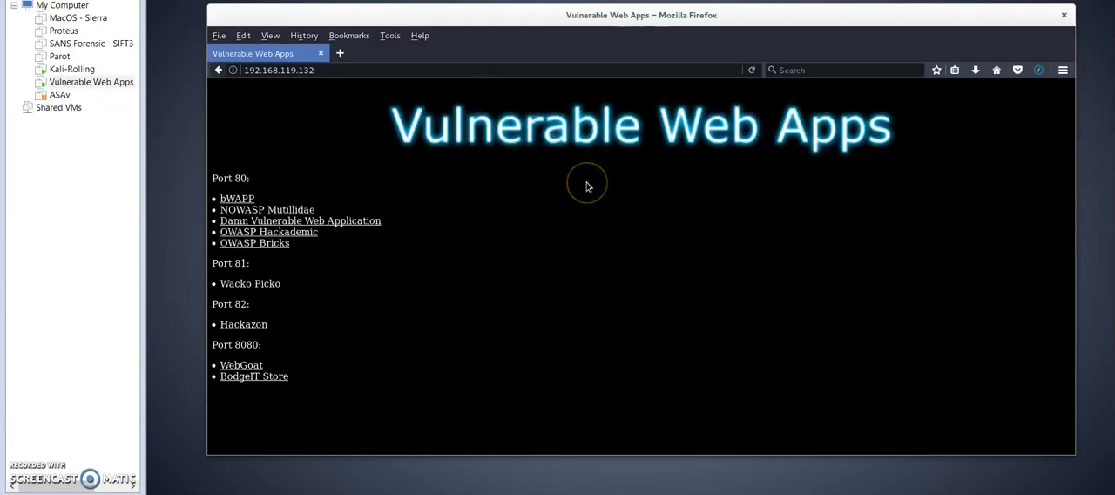
{"action": "mouse_move", "coordinate": [560, 151]}
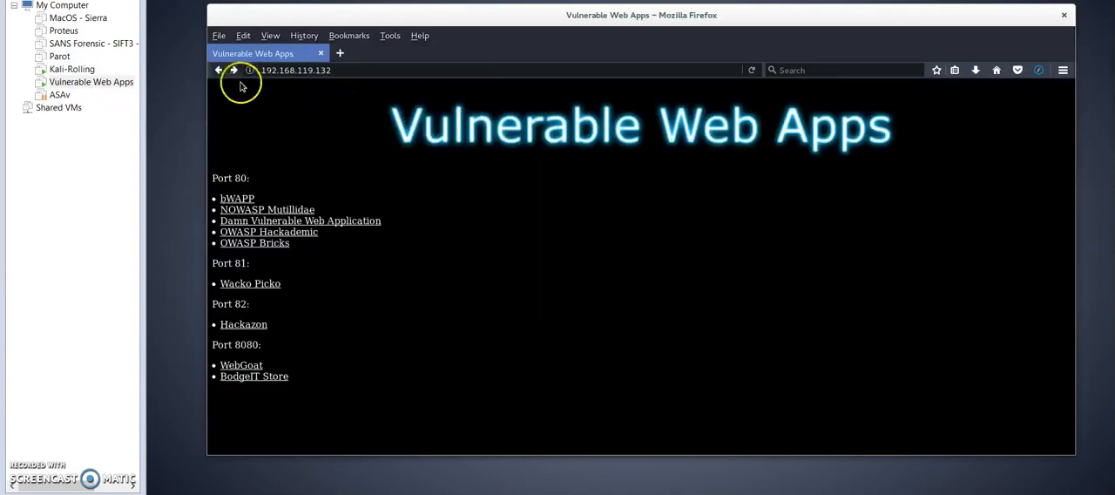
Step: Go back from Vulnerable Web Apps to the phpMyAdmin blogs table page
{"action": "left_click", "coordinate": [220, 69]}
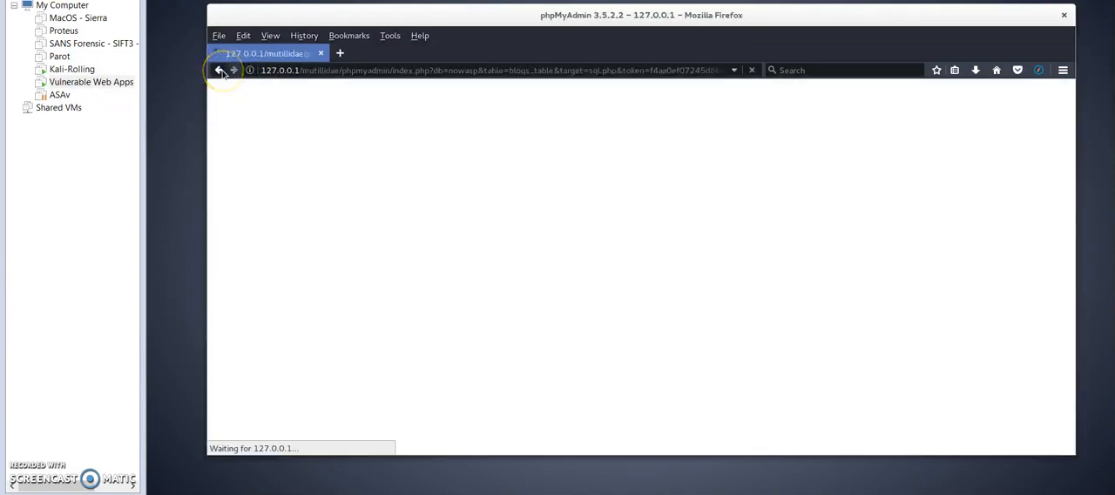
Step: Log in as admin using ' OR 0=0 -- as both name and password
{"action": "left_click", "coordinate": [219, 70]}
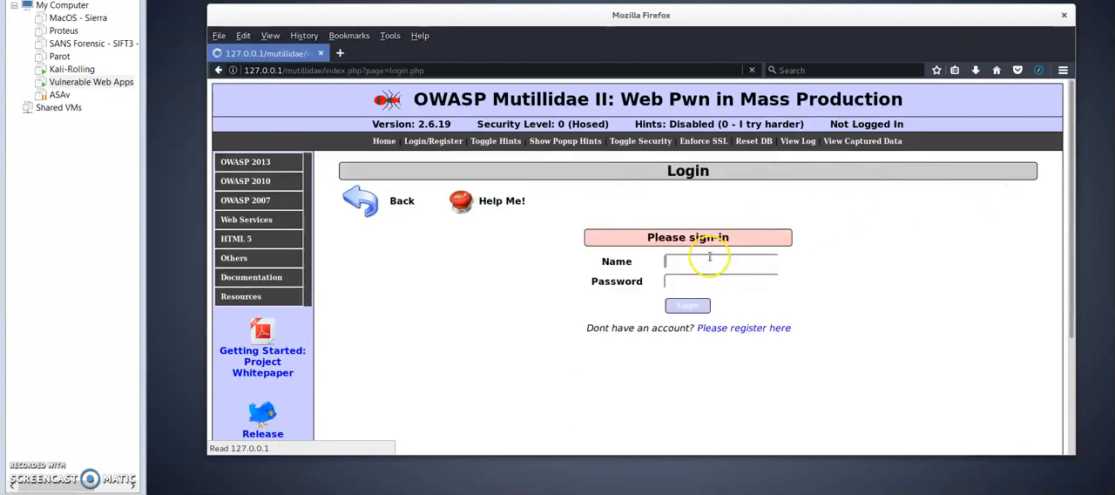
{"action": "left_click", "coordinate": [720, 262]}
{"action": "type", "text": "'"}
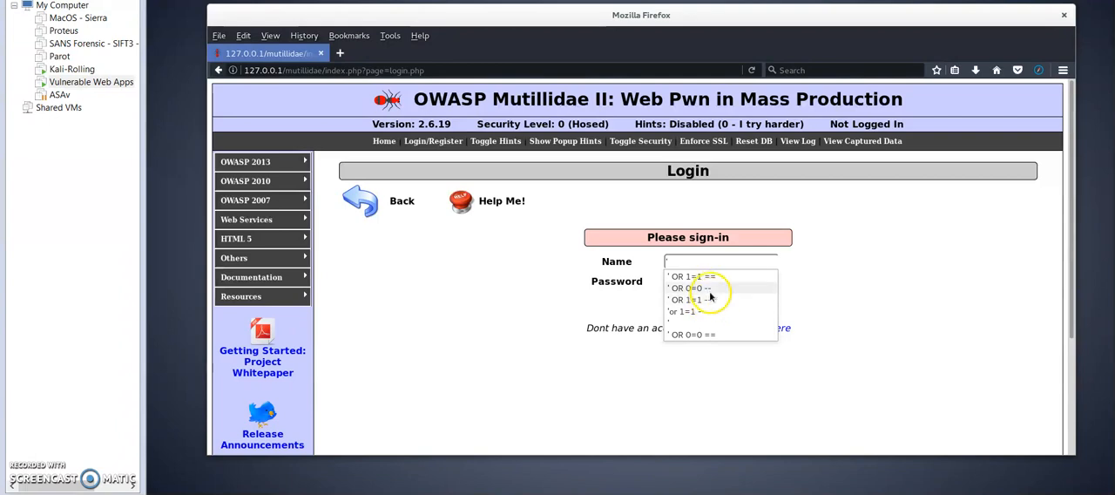
{"action": "mouse_move", "coordinate": [716, 285]}
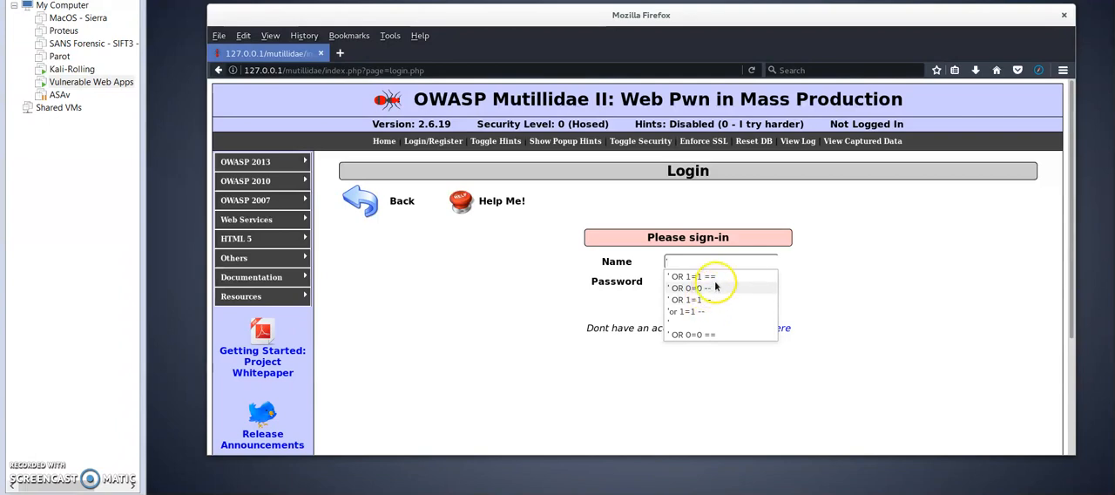
{"action": "left_click", "coordinate": [691, 288]}
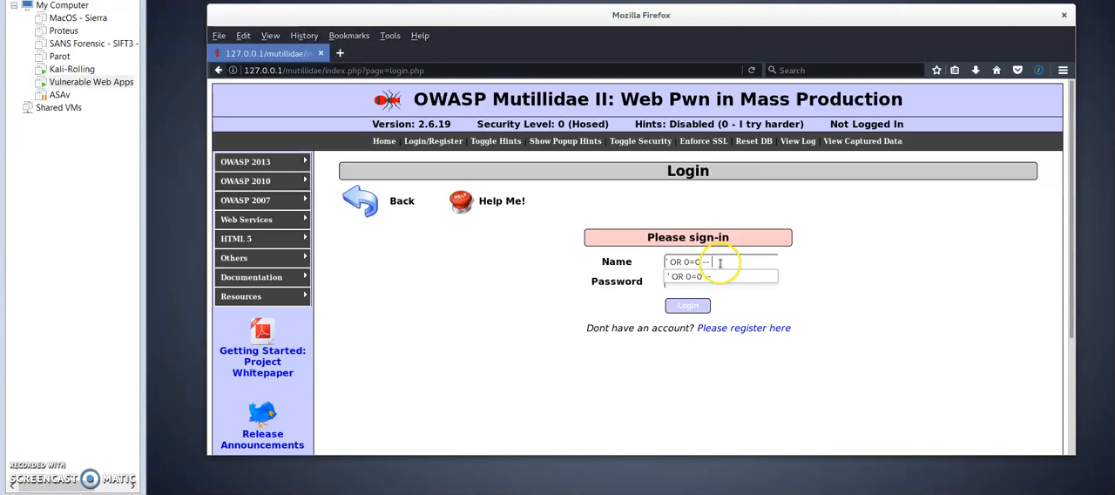
{"action": "left_click", "coordinate": [722, 276]}
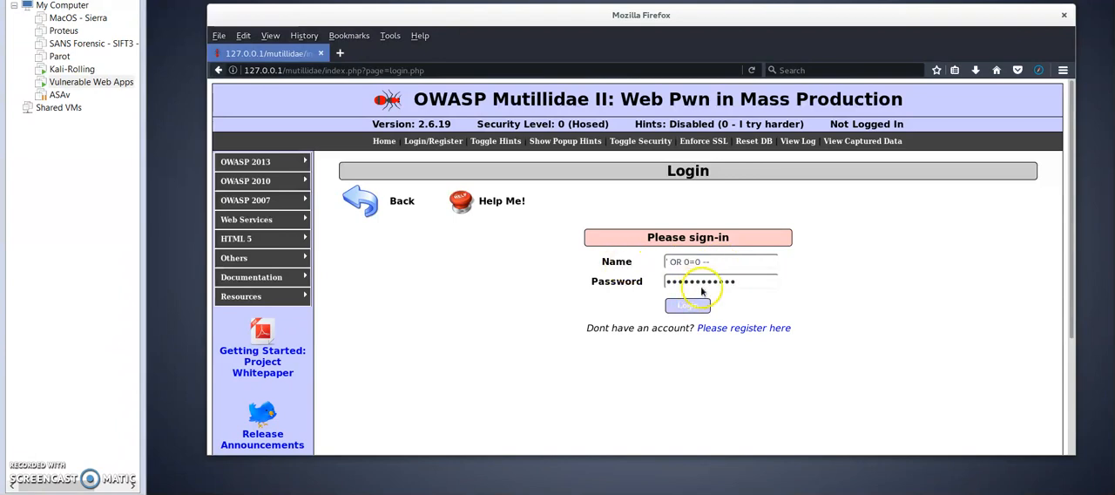
{"action": "left_click", "coordinate": [687, 305]}
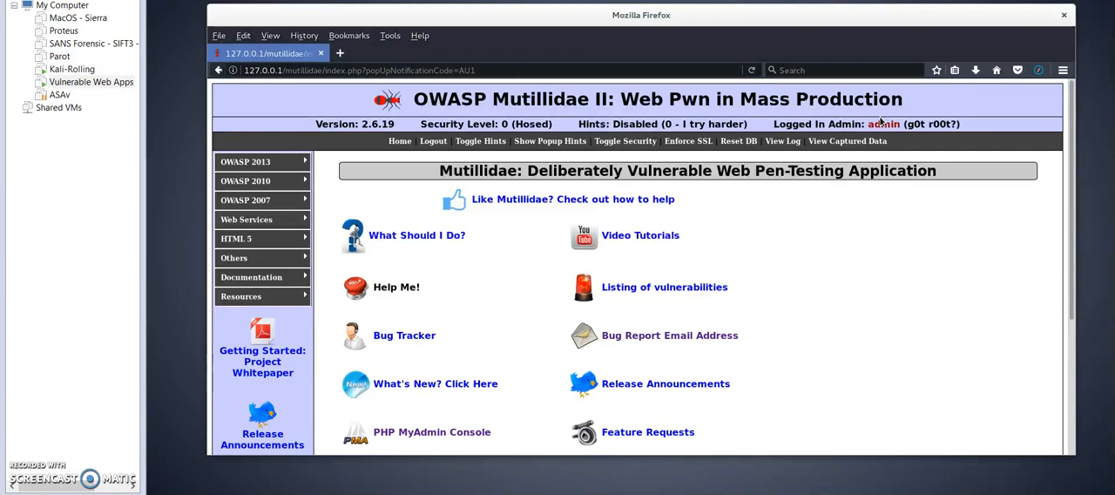
{"action": "mouse_move", "coordinate": [373, 70]}
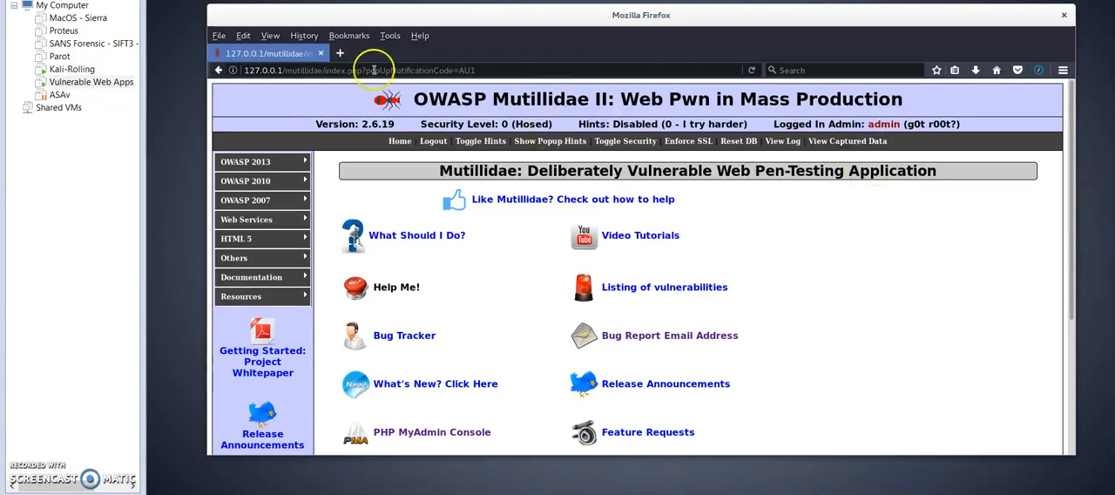
Step: Open Add to Your Blog via OWASP 2013 and scroll to the single admin entry
{"action": "left_click", "coordinate": [245, 181]}
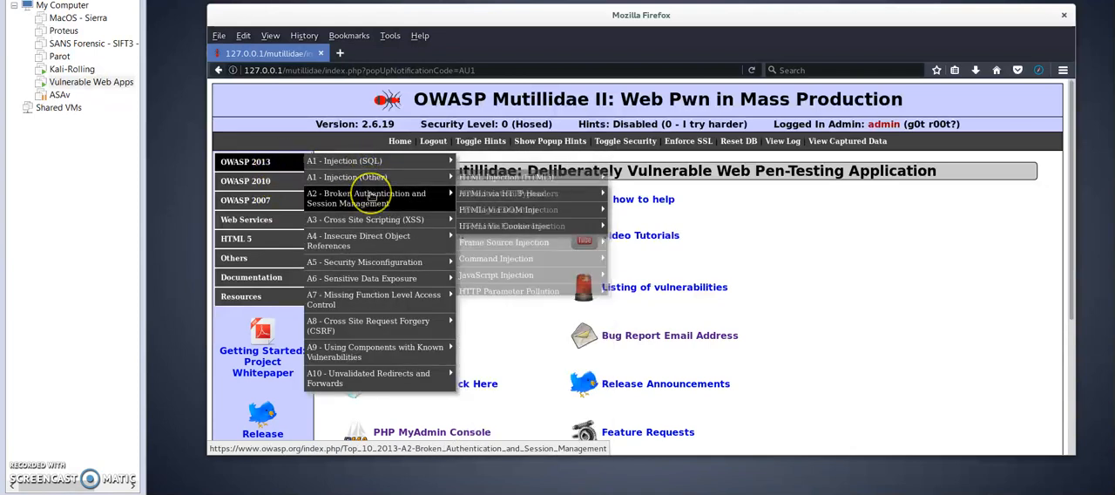
{"action": "mouse_move", "coordinate": [379, 240]}
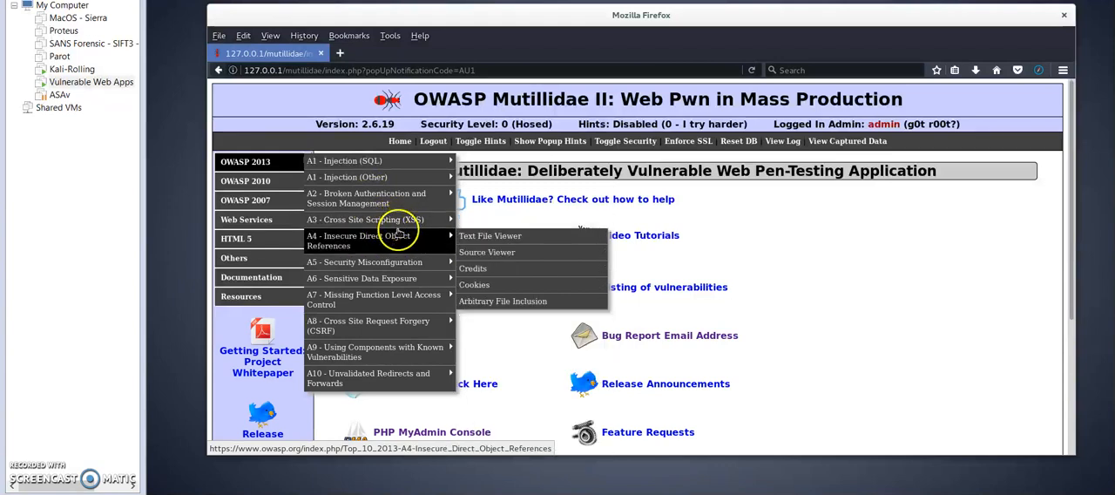
{"action": "mouse_move", "coordinate": [366, 219]}
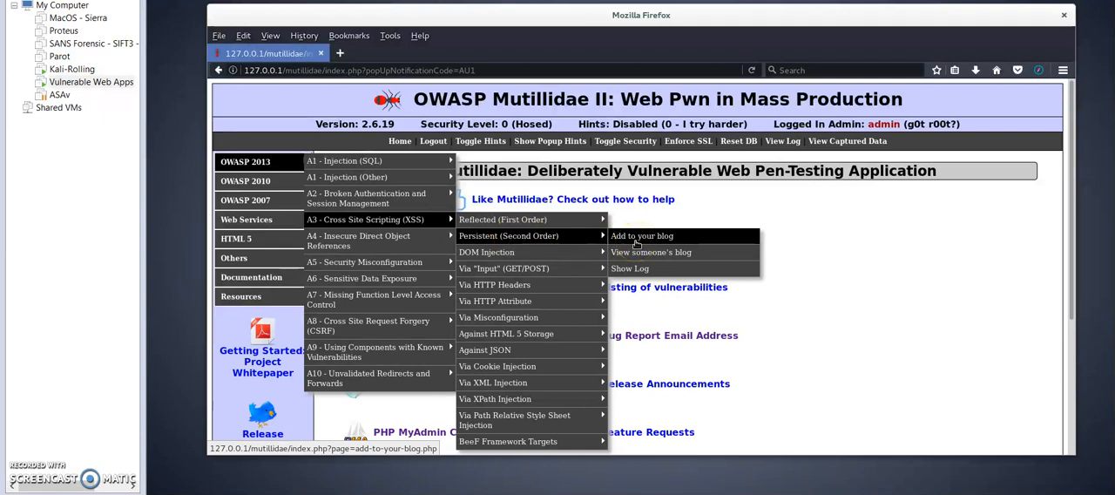
{"action": "left_click", "coordinate": [641, 236]}
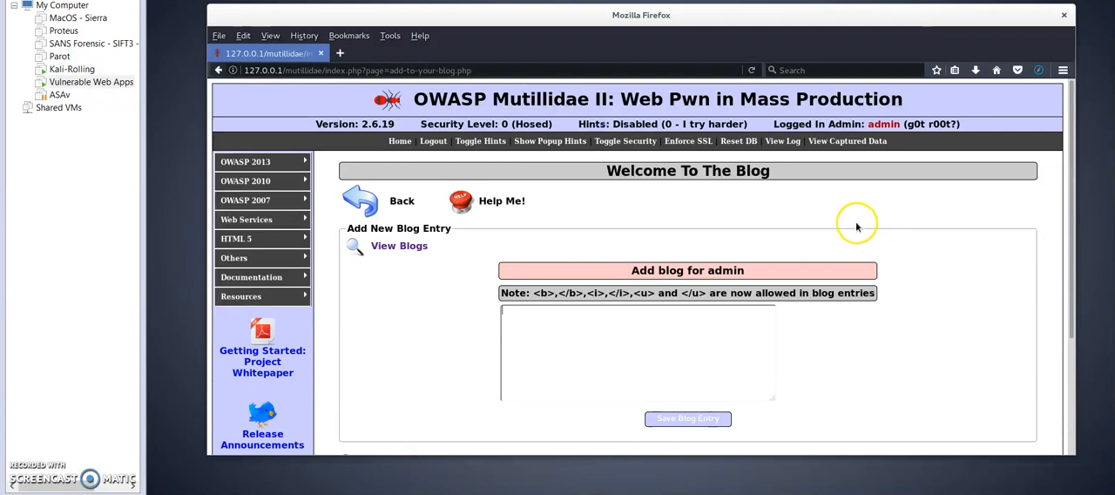
{"action": "scroll", "scroll_direction": "down", "scroll_amount": 3}
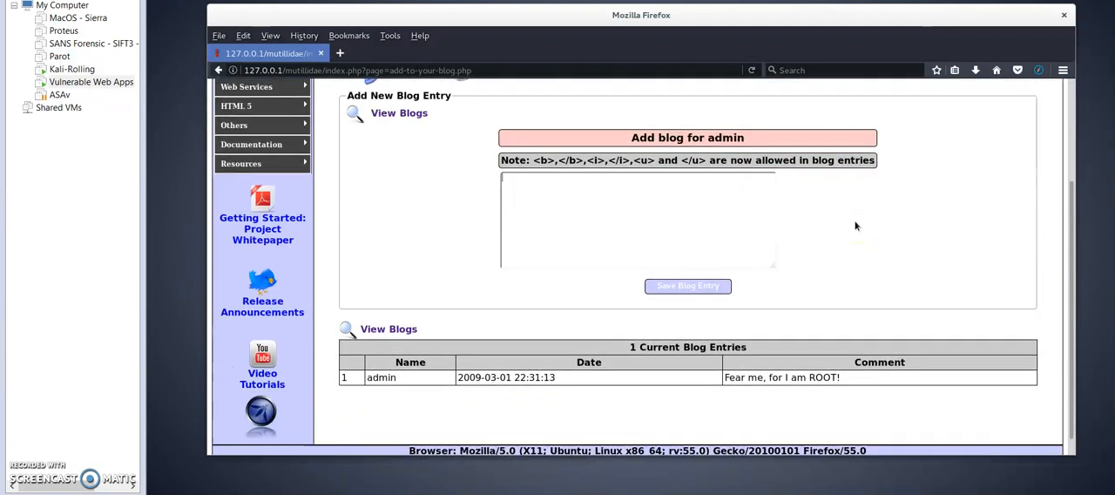
{"action": "scroll", "scroll_direction": "down", "scroll_amount": 3}
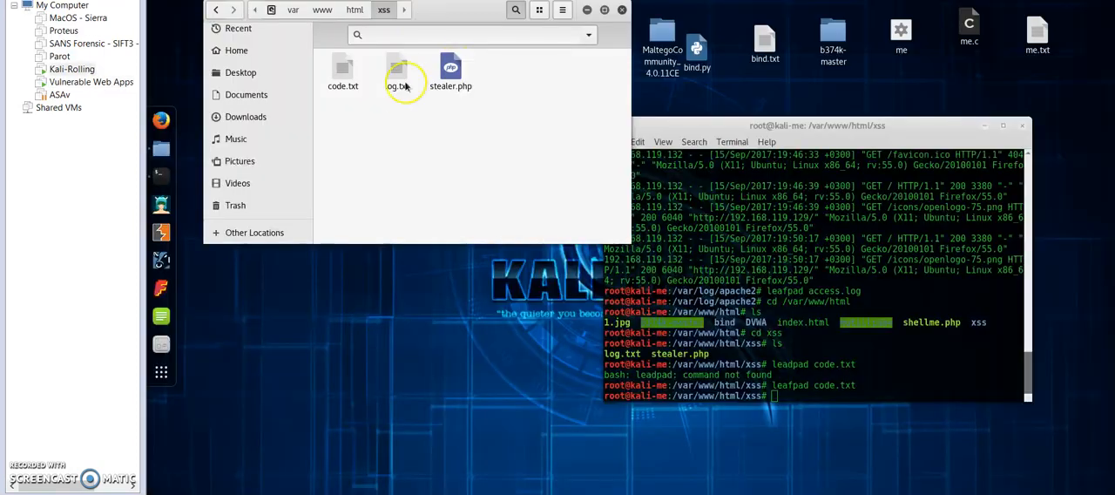
Step: Open log.txt in gedit to read two captured cookie entries with PHPSESSID
{"action": "left_click", "coordinate": [396, 74]}
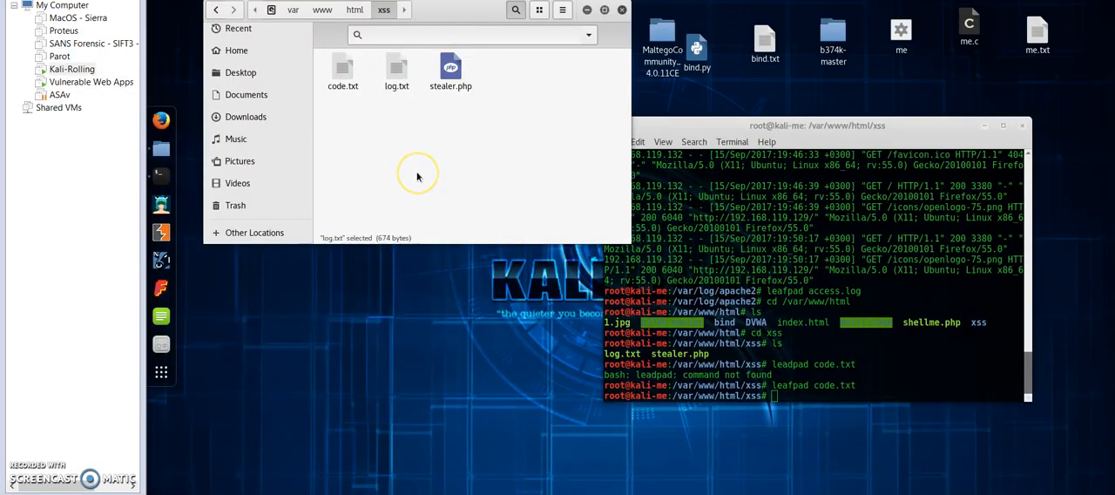
{"action": "left_click", "coordinate": [396, 74]}
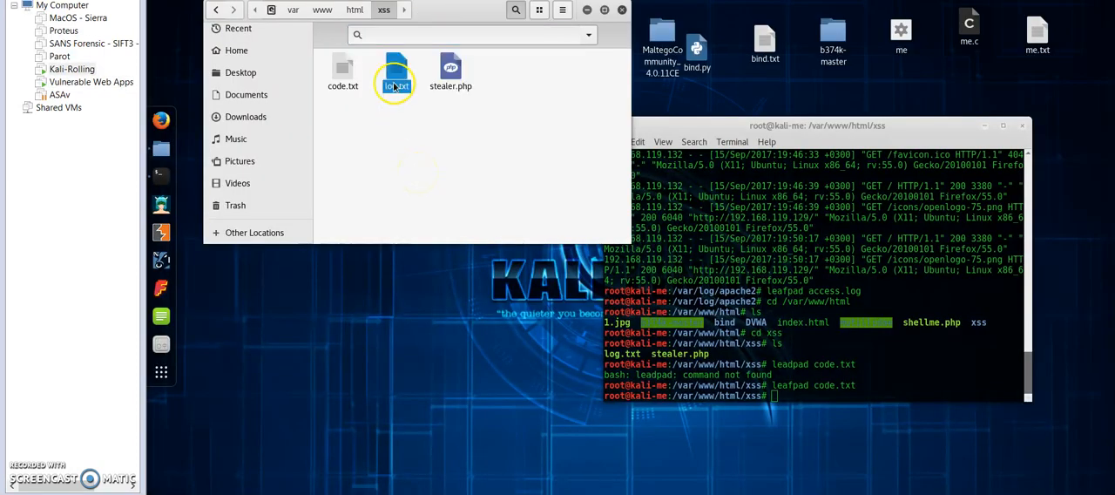
{"action": "left_click", "coordinate": [396, 74]}
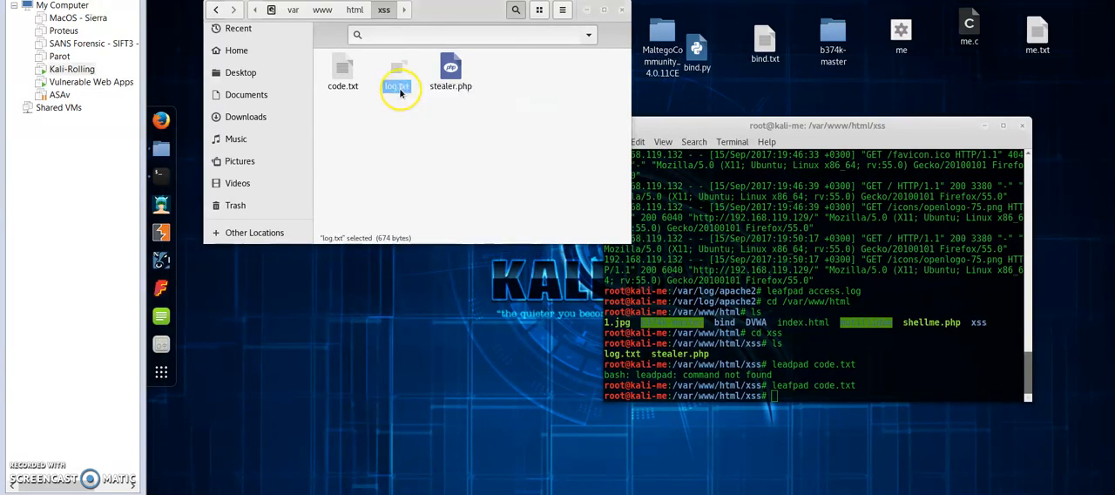
{"action": "double_click", "coordinate": [398, 74]}
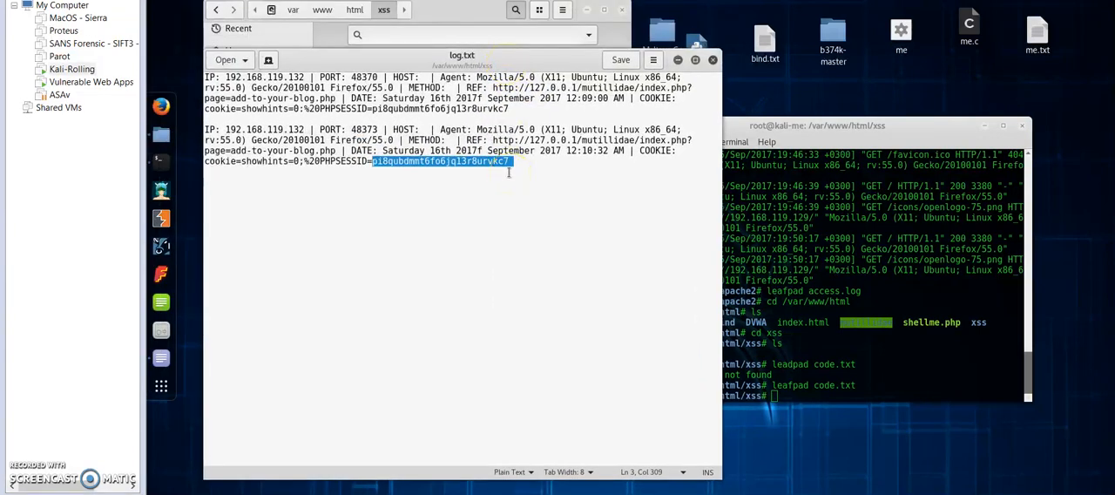
{"action": "mouse_move", "coordinate": [396, 62]}
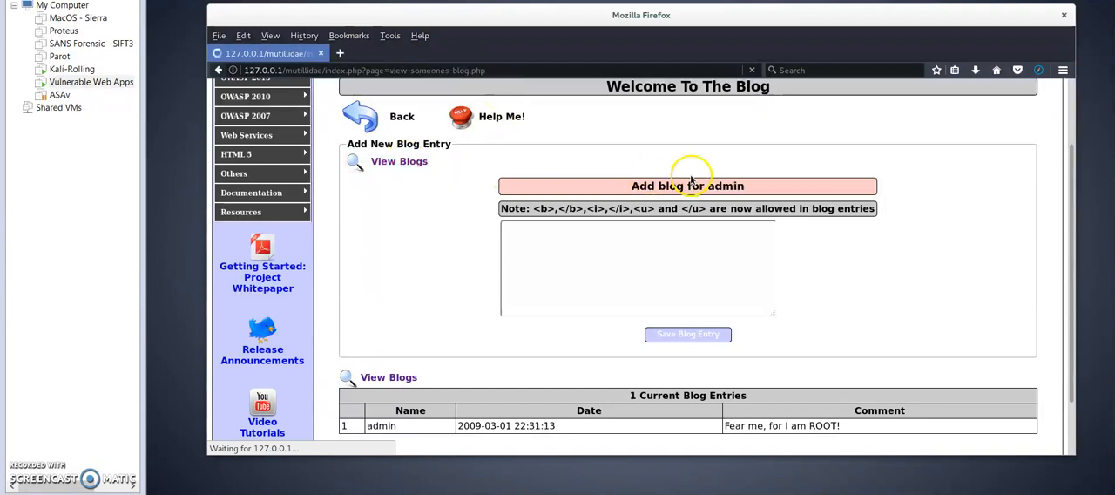
Step: Open View Blogs and pick Show All from the author dropdown
{"action": "left_click", "coordinate": [388, 161]}
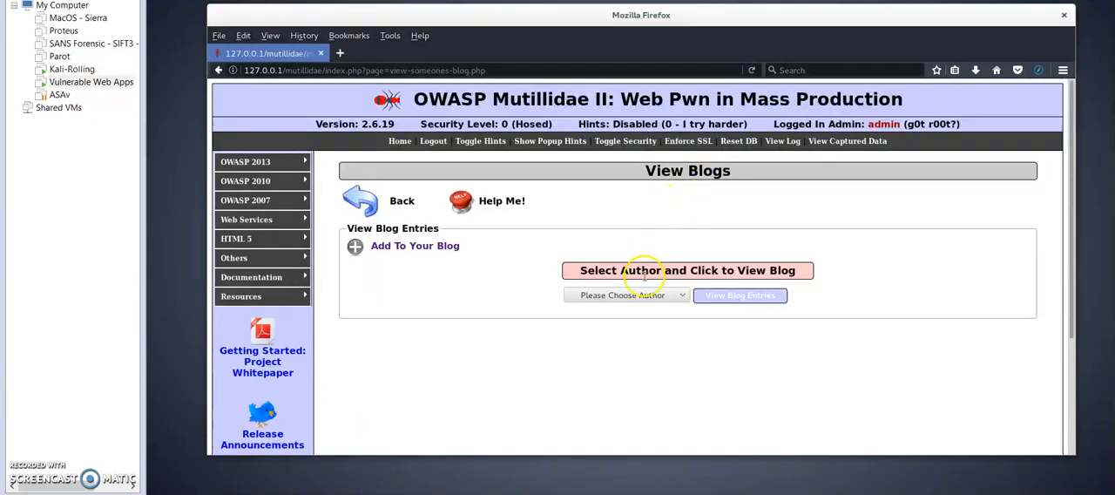
{"action": "left_click", "coordinate": [626, 294]}
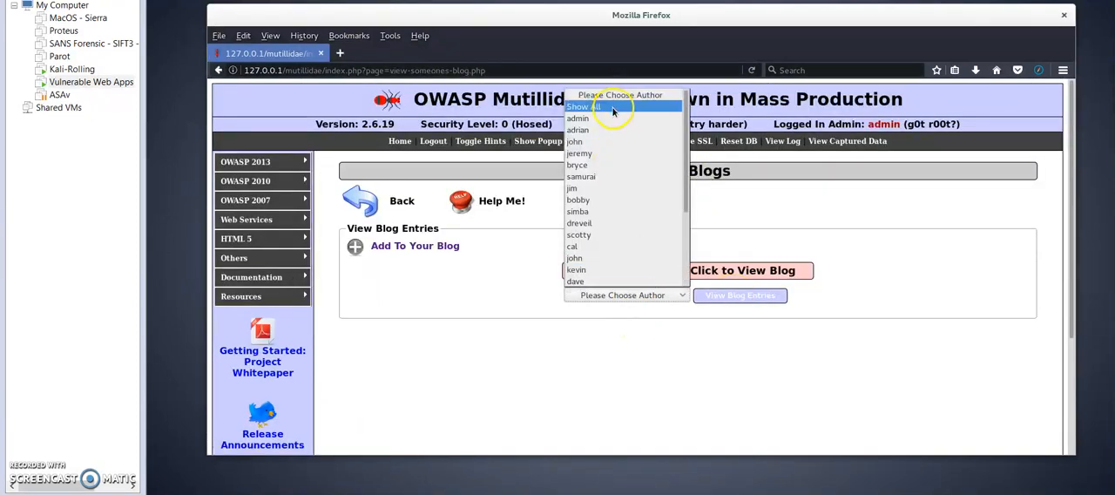
{"action": "left_click", "coordinate": [583, 106]}
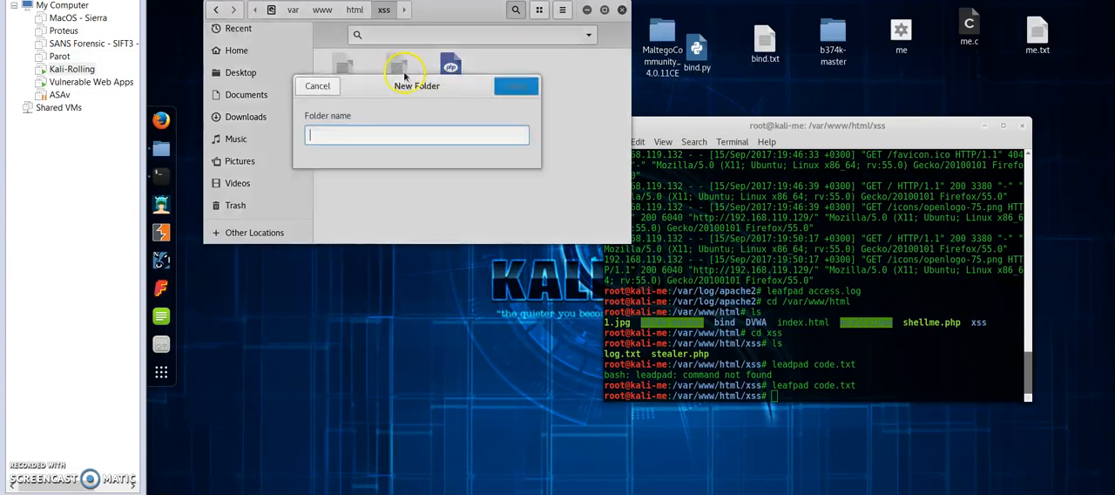
Step: Dismiss the New Folder dialog, then clear all text from log.txt, save it, and close gedit
{"action": "left_click", "coordinate": [317, 86]}
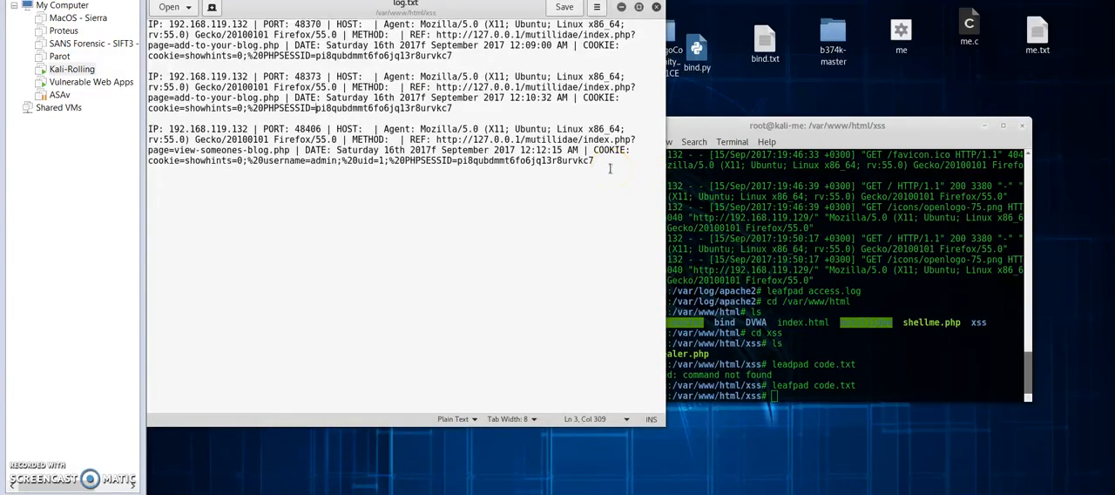
{"action": "mouse_move", "coordinate": [506, 173]}
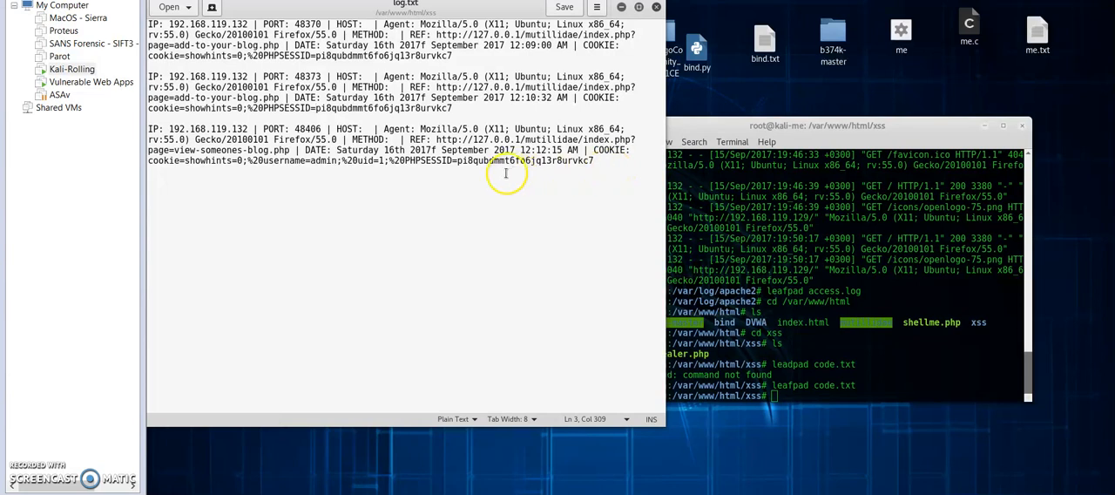
{"action": "mouse_move", "coordinate": [331, 173]}
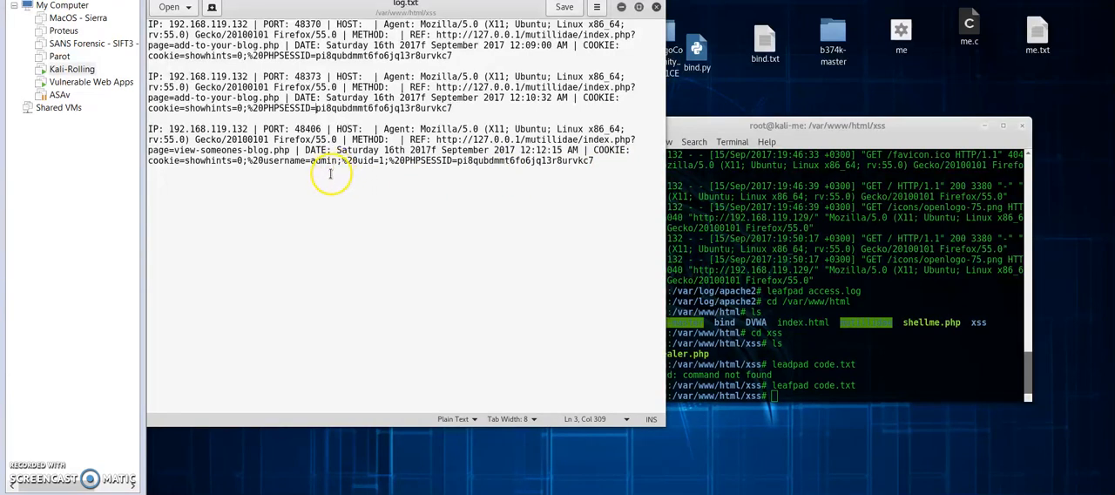
{"action": "mouse_move", "coordinate": [514, 140]}
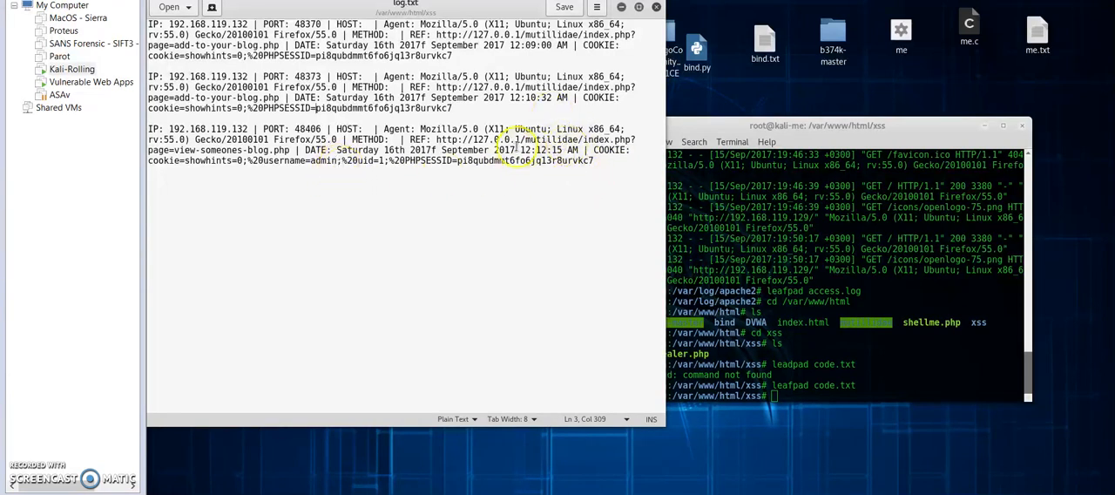
{"action": "mouse_move", "coordinate": [523, 135]}
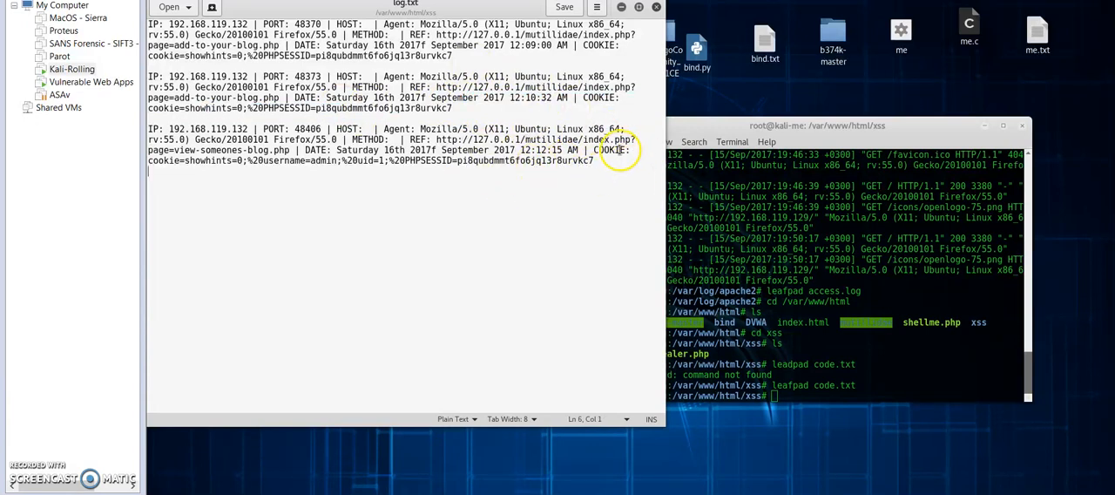
{"action": "mouse_move", "coordinate": [235, 160]}
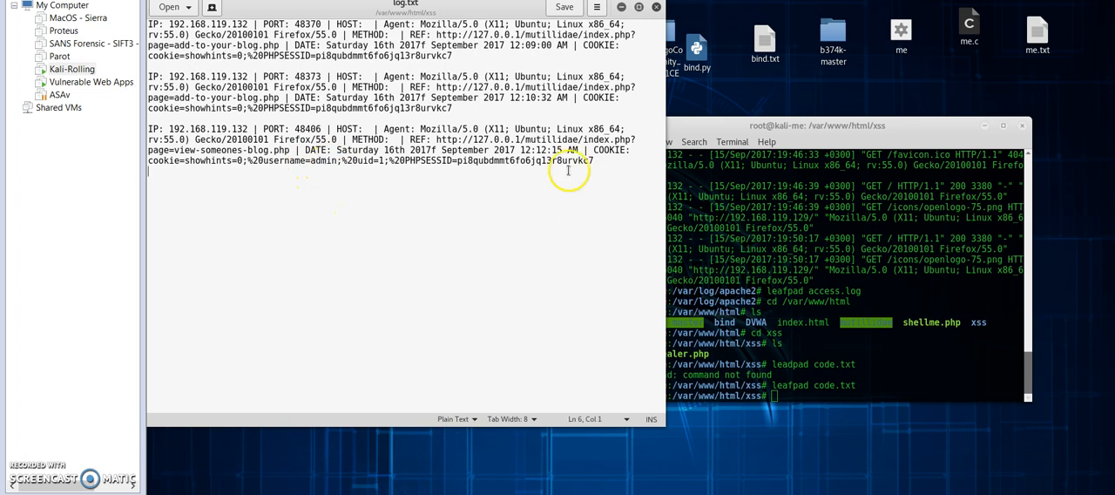
{"action": "left_click", "coordinate": [563, 7]}
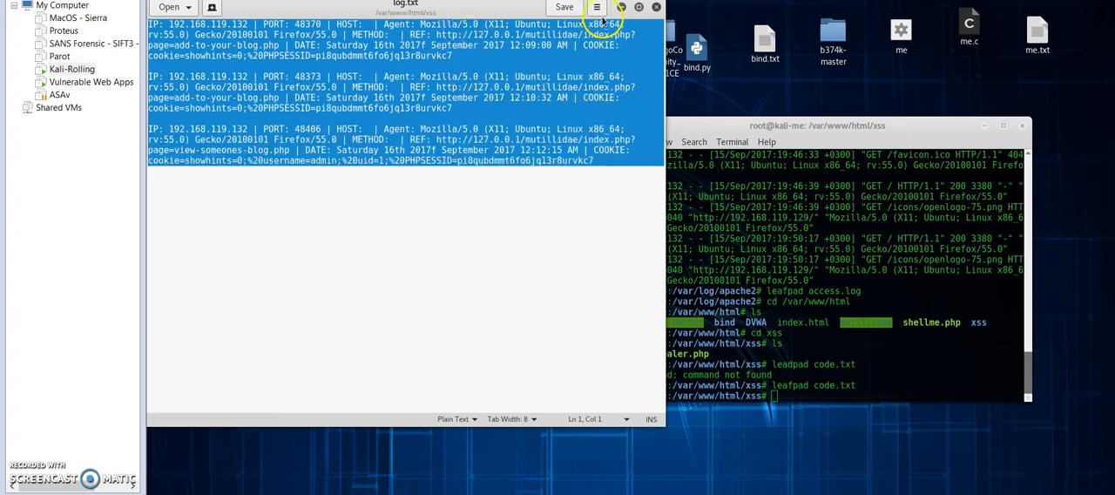
{"action": "left_click", "coordinate": [564, 7]}
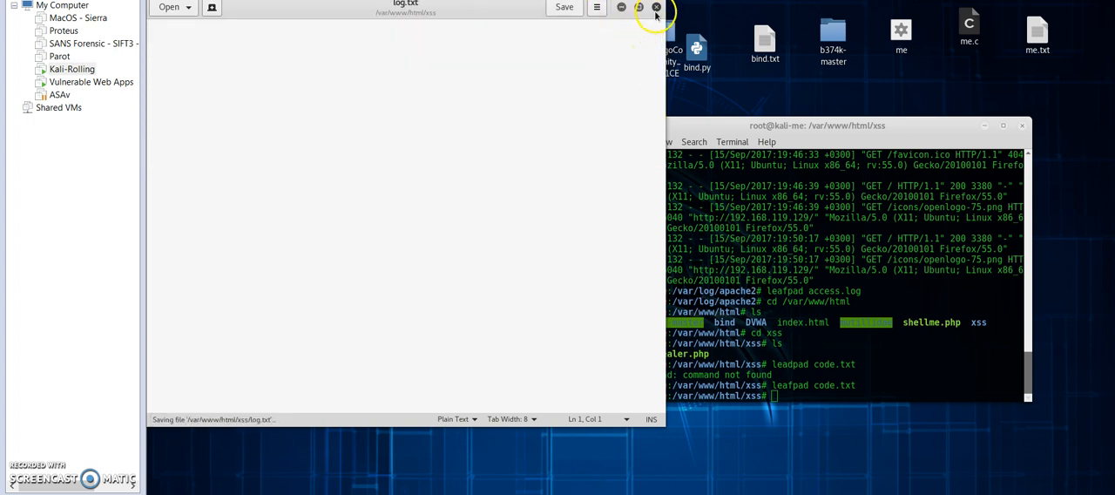
{"action": "left_click", "coordinate": [656, 7]}
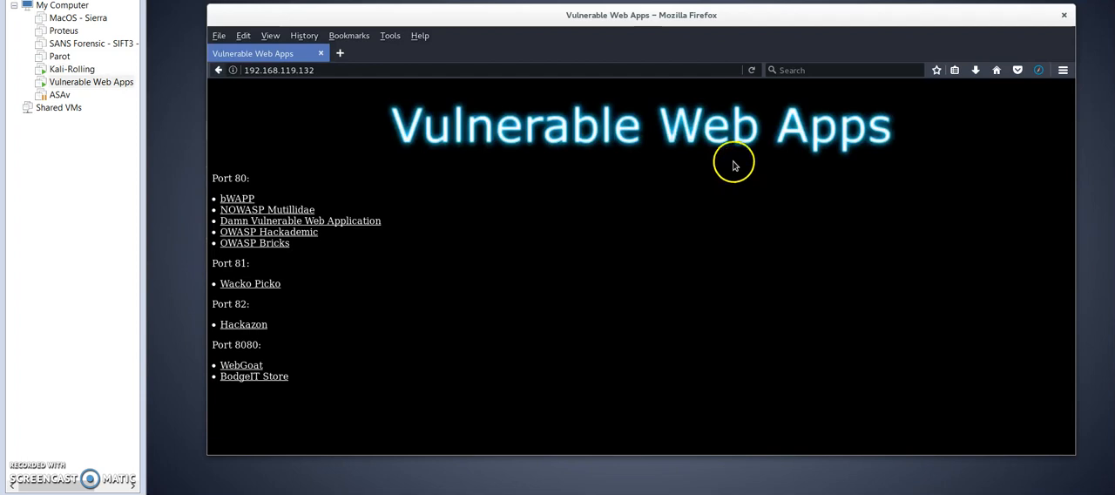
{"action": "left_click", "coordinate": [267, 209]}
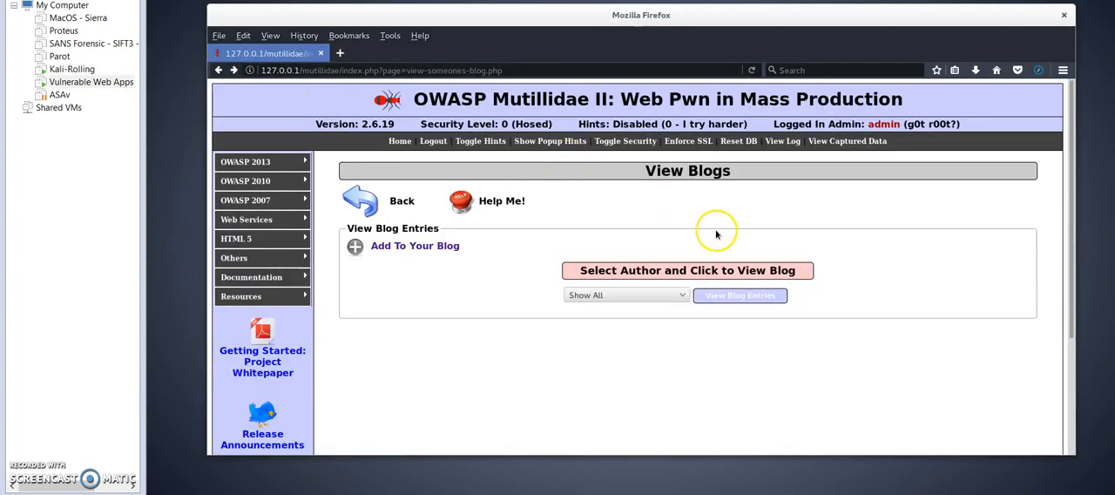
{"action": "mouse_move", "coordinate": [657, 198]}
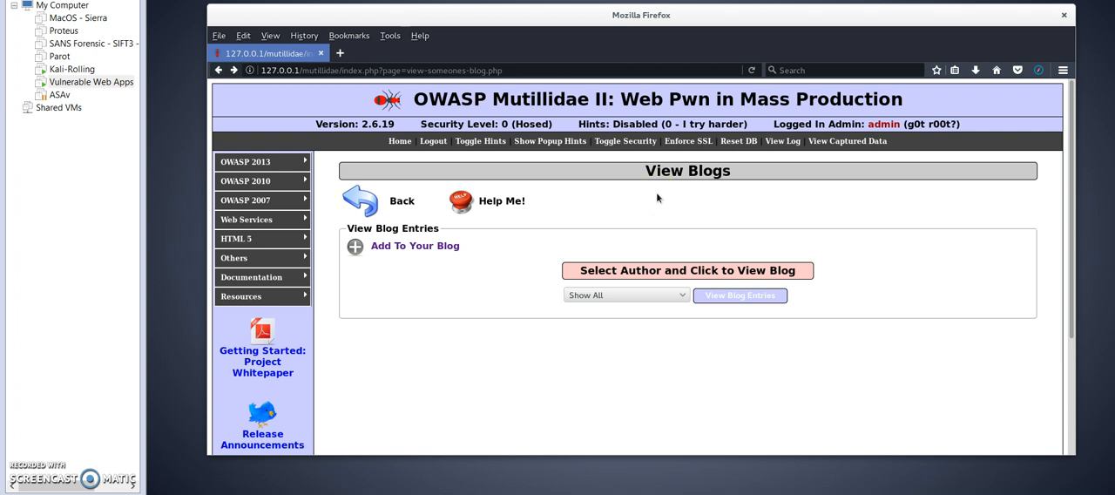
{"action": "mouse_move", "coordinate": [626, 239]}
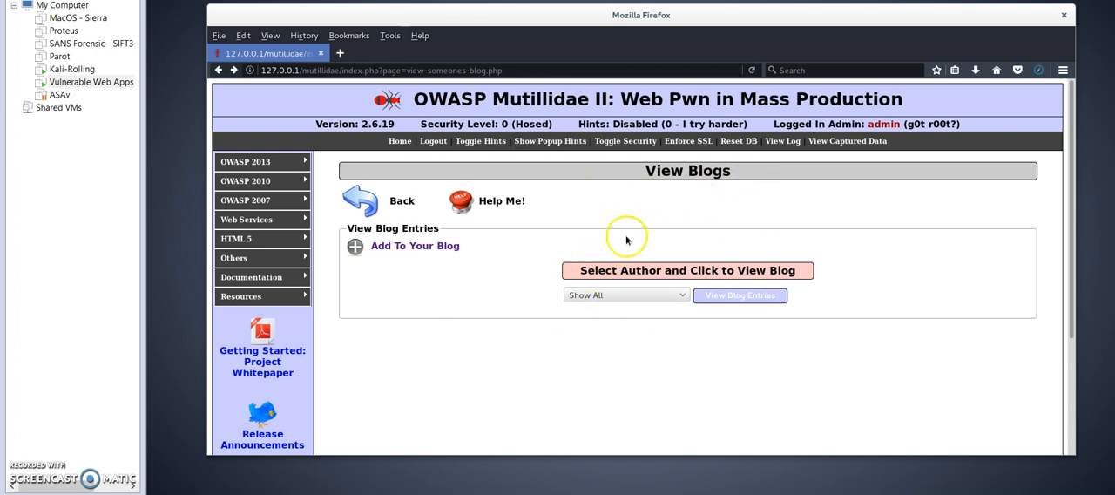
{"action": "mouse_move", "coordinate": [576, 286]}
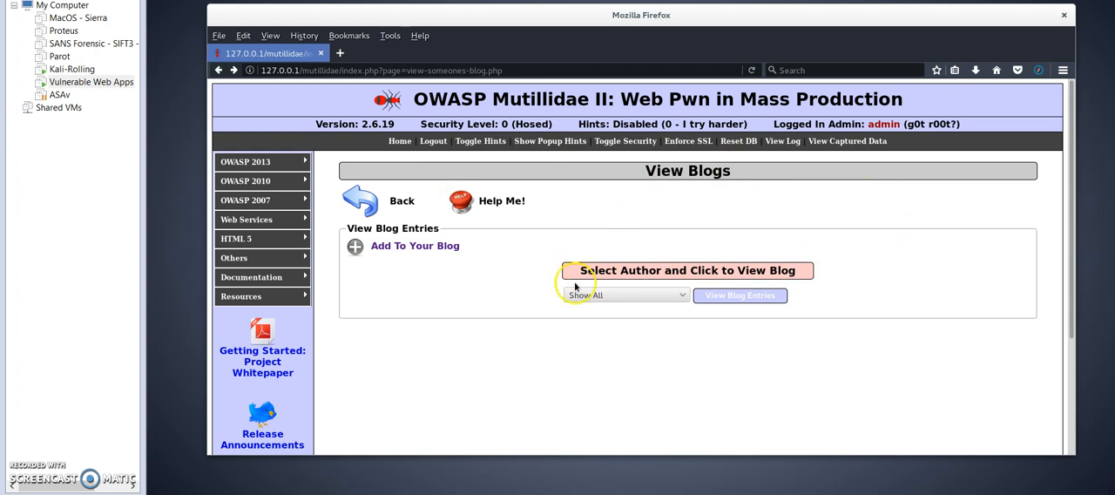
{"action": "mouse_move", "coordinate": [684, 283]}
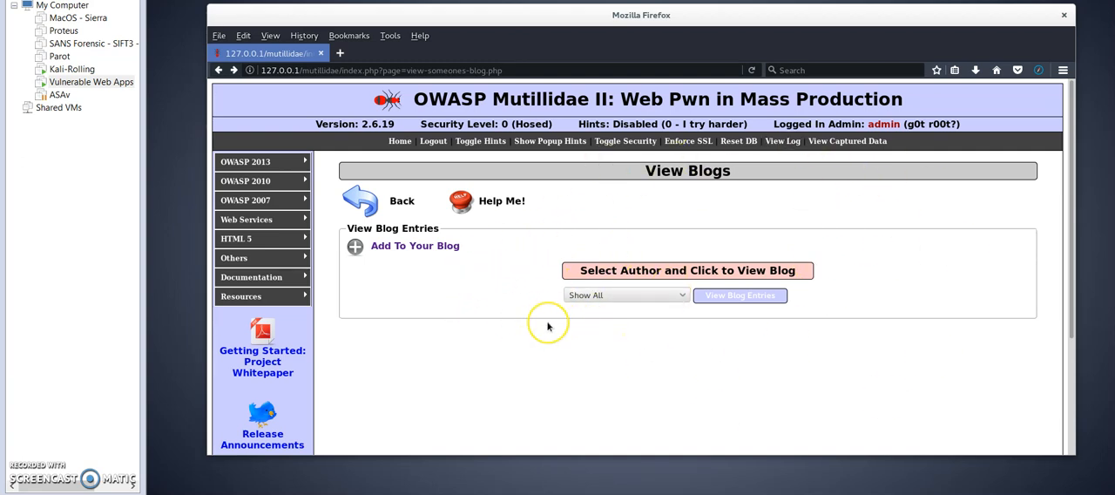
{"action": "mouse_move", "coordinate": [548, 326]}
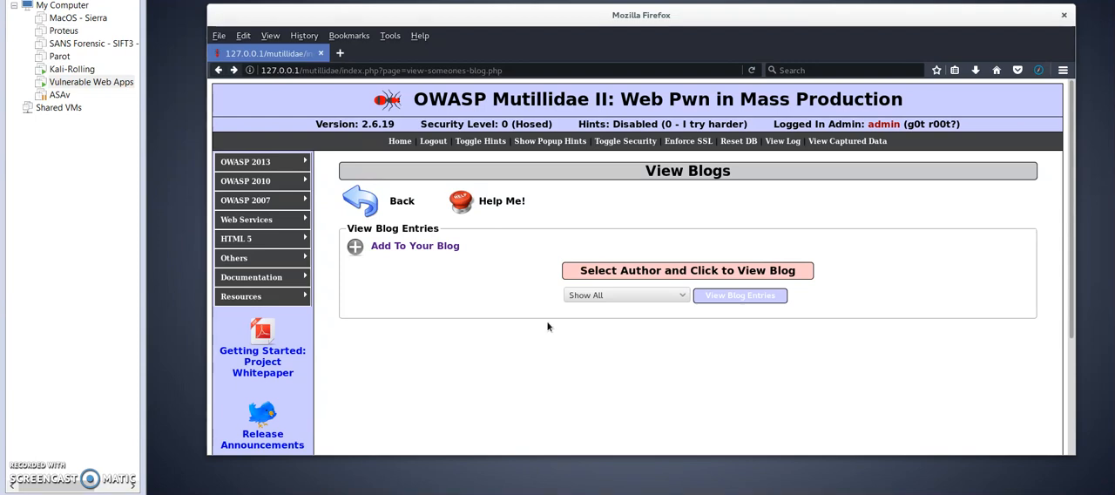
{"action": "mouse_move", "coordinate": [406, 272]}
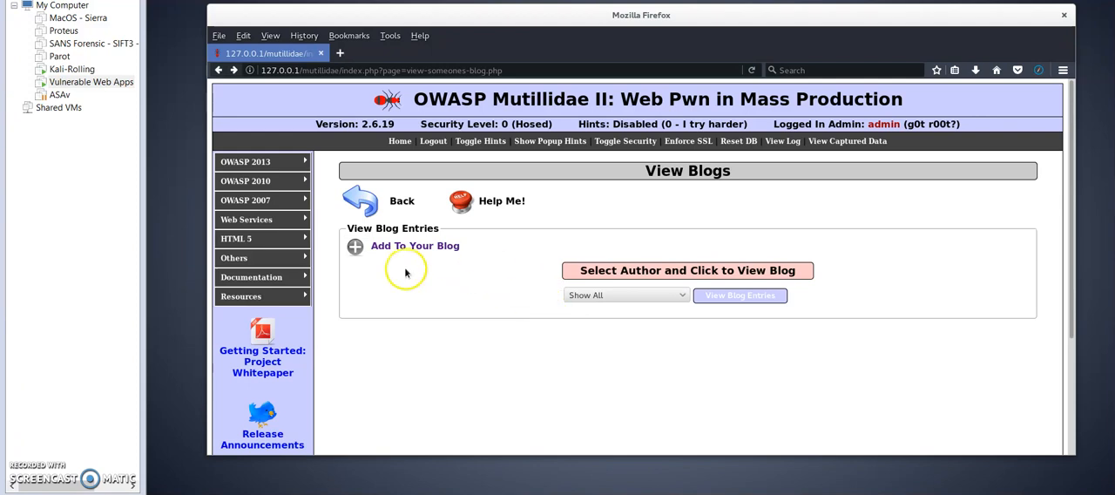
{"action": "mouse_move", "coordinate": [520, 355]}
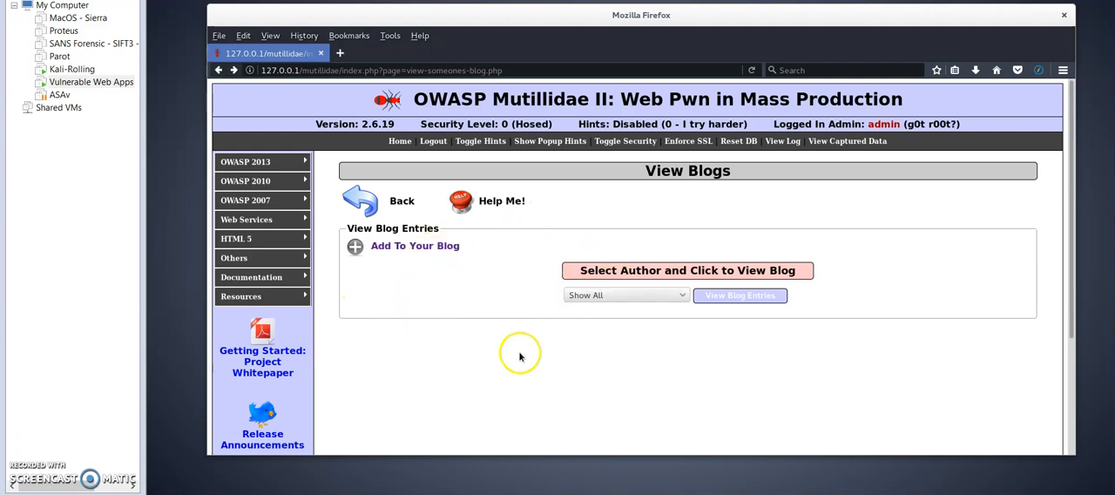
{"action": "mouse_move", "coordinate": [676, 250]}
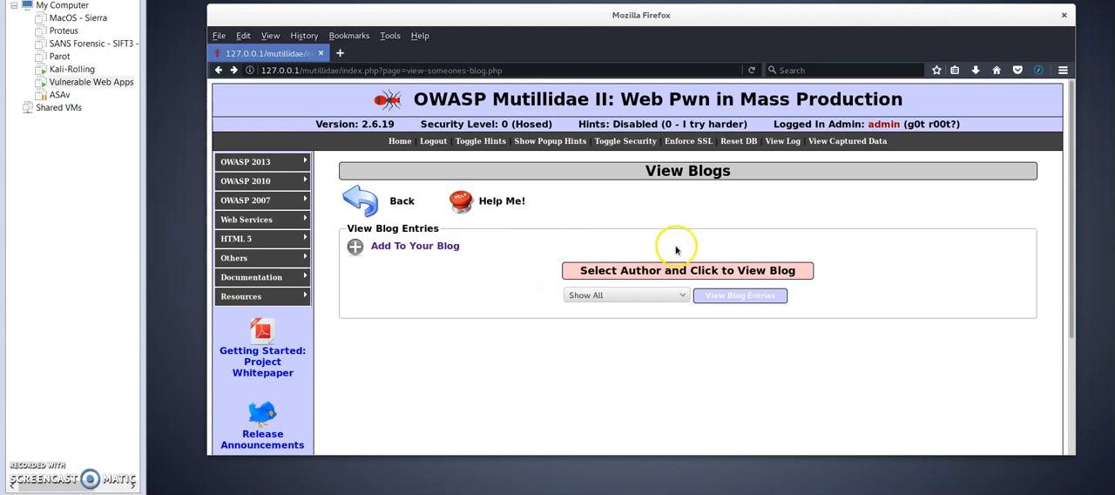
{"action": "mouse_move", "coordinate": [676, 248]}
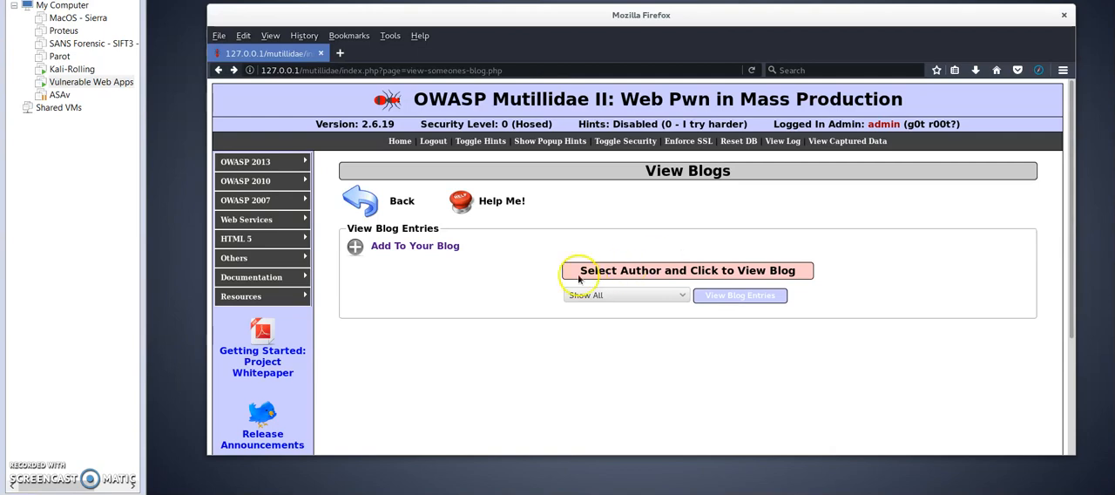
{"action": "mouse_move", "coordinate": [682, 404]}
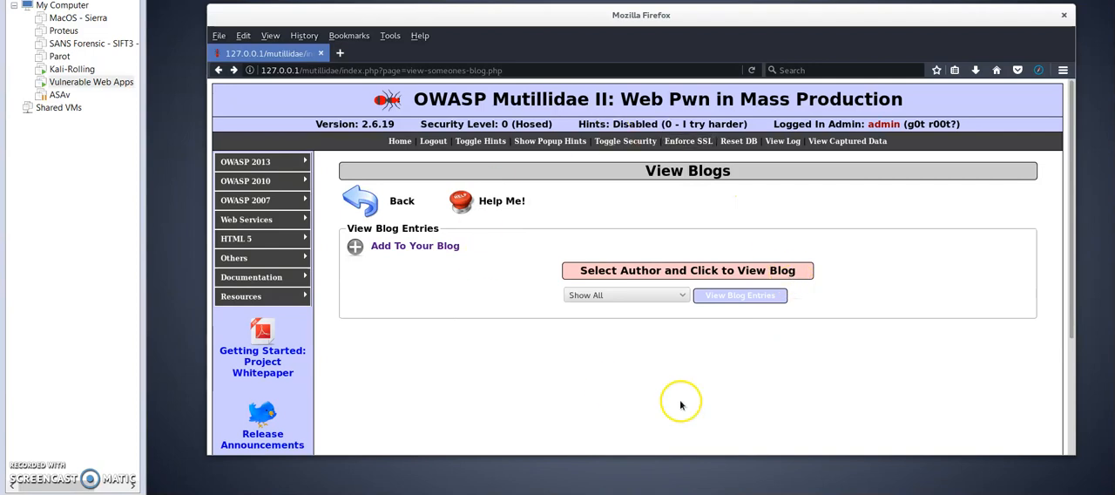
{"action": "mouse_move", "coordinate": [727, 231]}
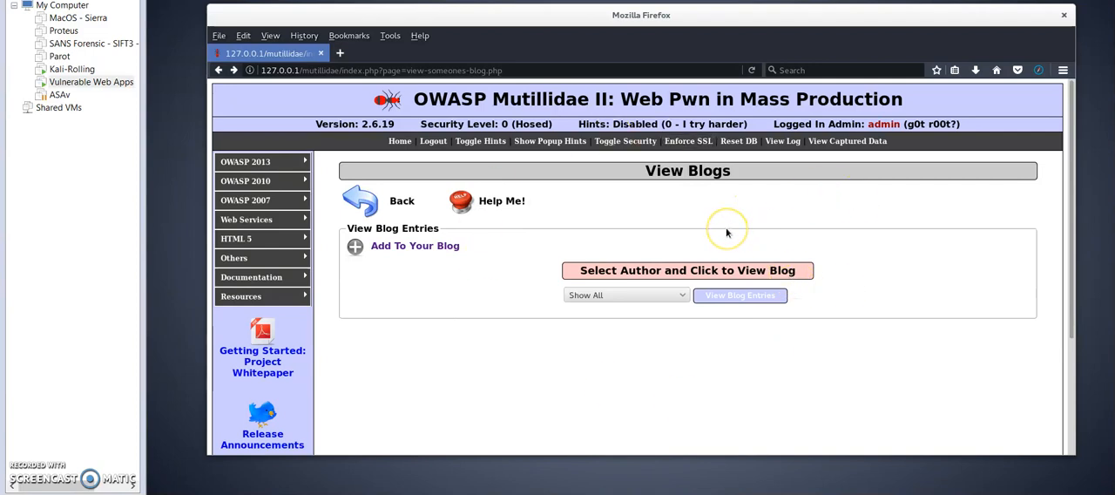
{"action": "mouse_move", "coordinate": [727, 232]}
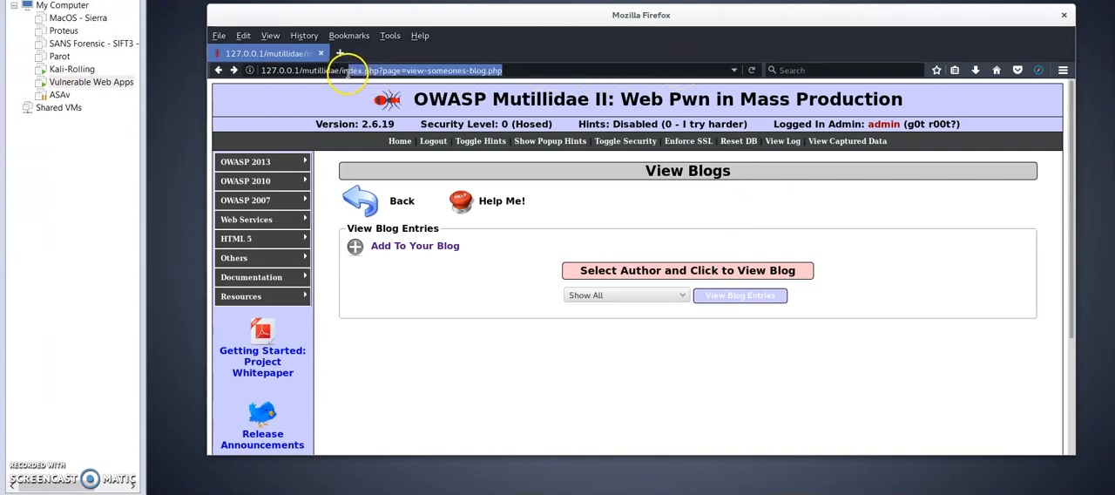
Step: Load 127.0.0.1/mutillidae/phpmyadmin/ after the phpmyadmin.php address returns access denied
{"action": "left_click", "coordinate": [514, 71]}
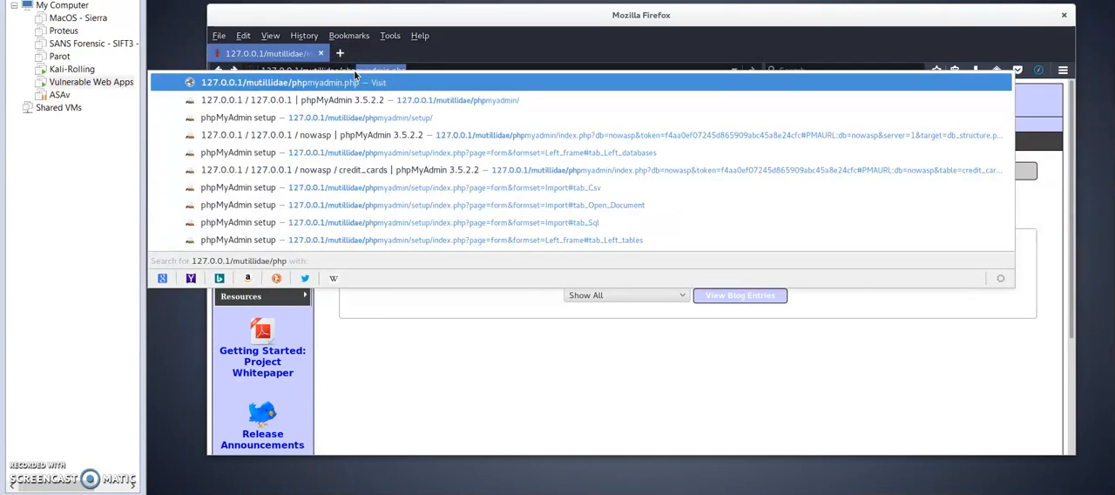
{"action": "key", "text": "BackSpace"}
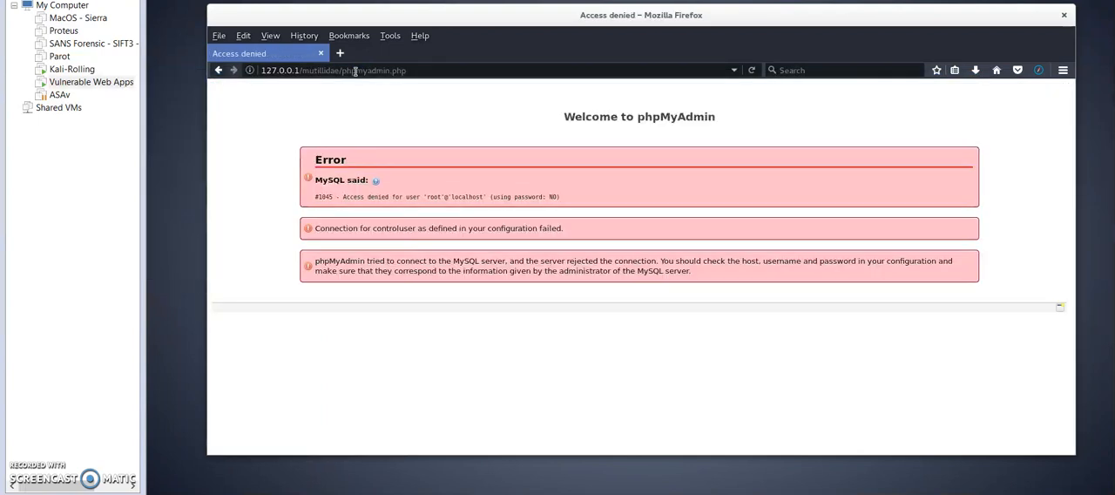
{"action": "mouse_move", "coordinate": [444, 68]}
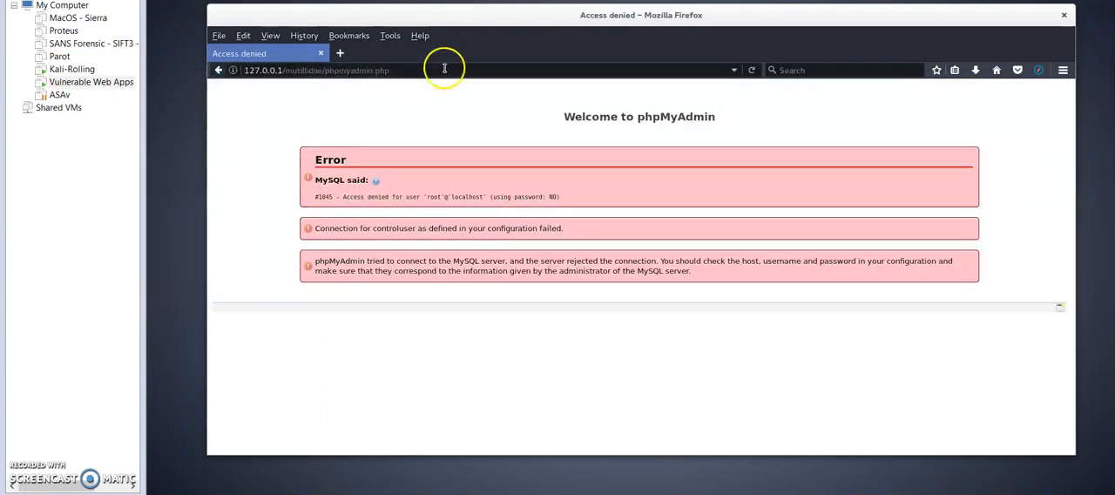
{"action": "left_click", "coordinate": [313, 70]}
{"action": "type", "text": "/"}
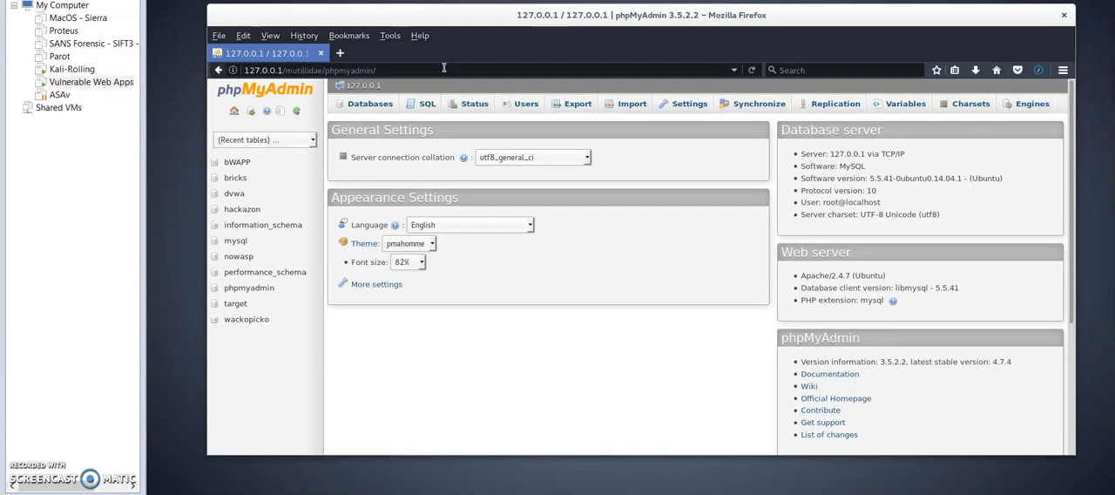
{"action": "mouse_move", "coordinate": [592, 59]}
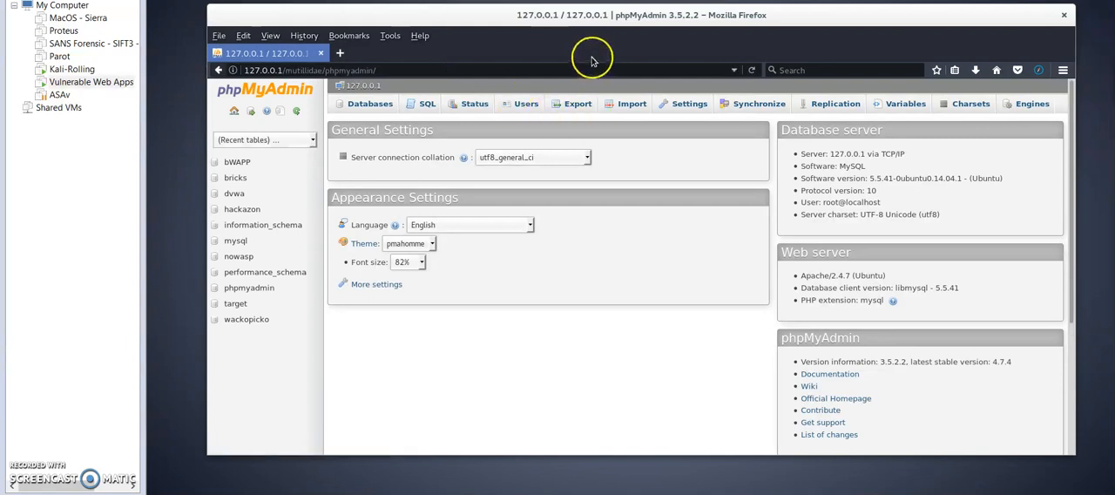
{"action": "mouse_move", "coordinate": [349, 168]}
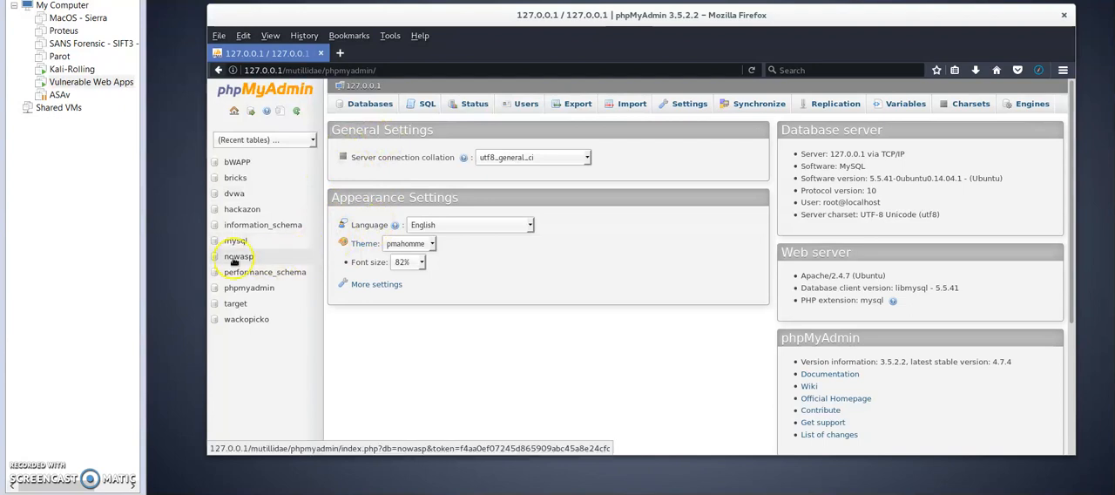
Step: Browse nowasp's blogs_table and scroll down to the anonymous entry cid 14
{"action": "left_click", "coordinate": [238, 255]}
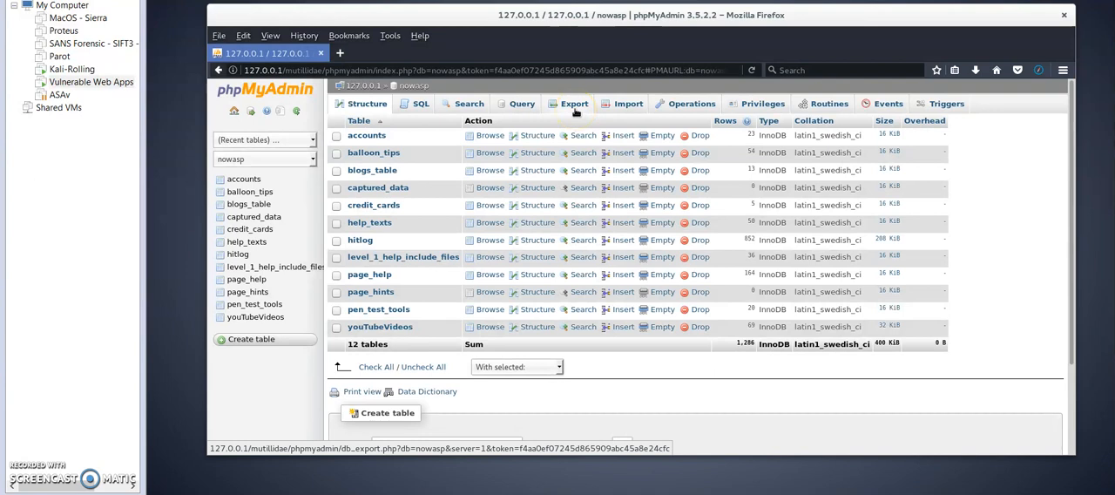
{"action": "mouse_move", "coordinate": [522, 104]}
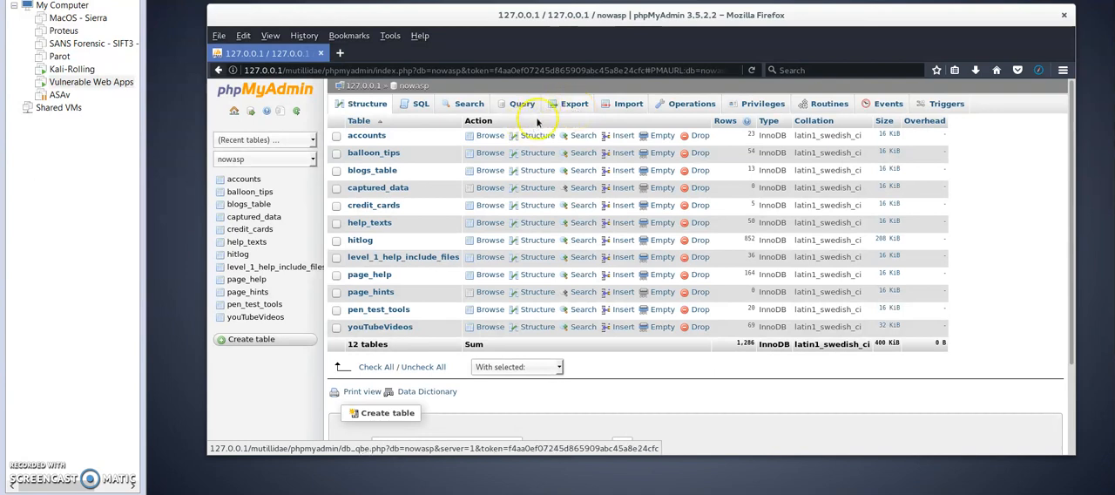
{"action": "left_click", "coordinate": [386, 412]}
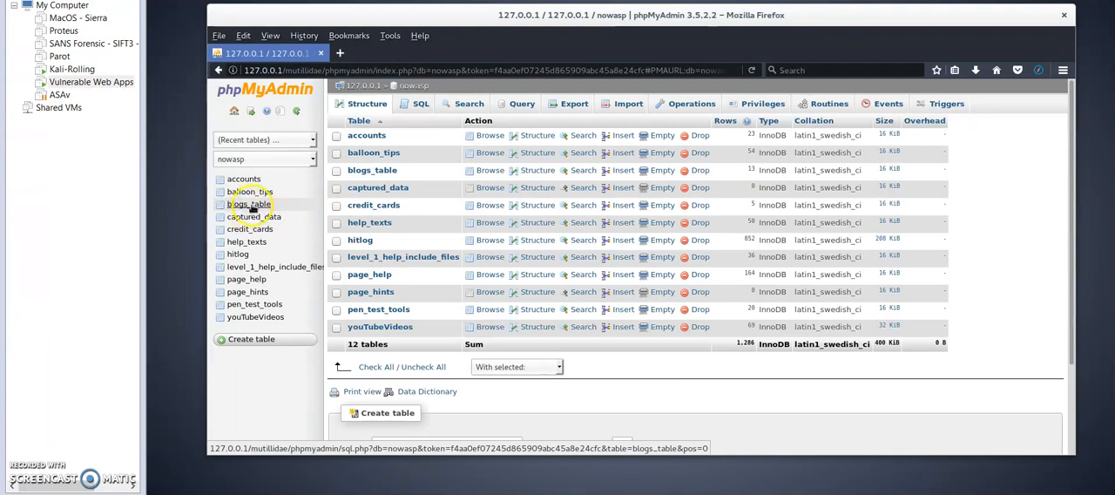
{"action": "mouse_move", "coordinate": [249, 203]}
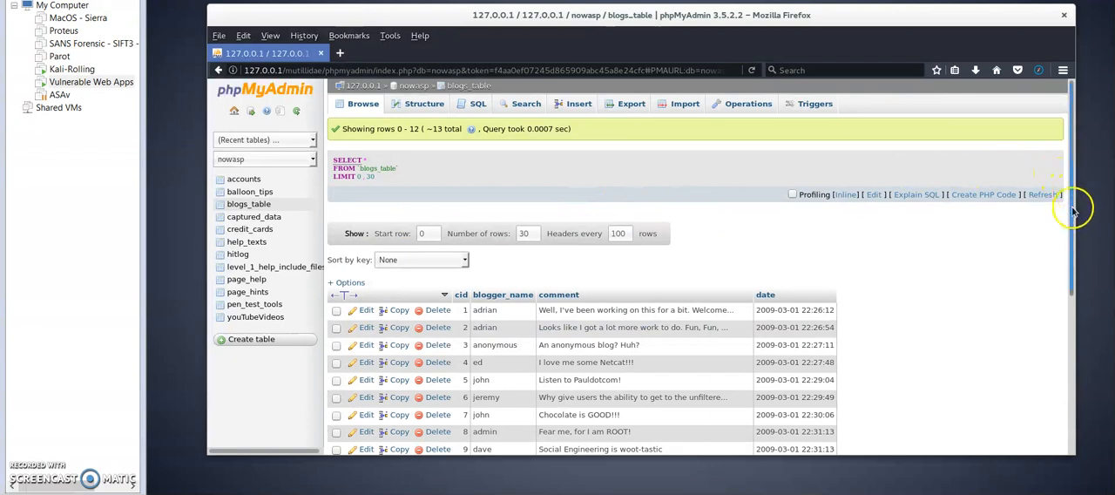
{"action": "scroll", "scroll_direction": "down", "scroll_amount": 3}
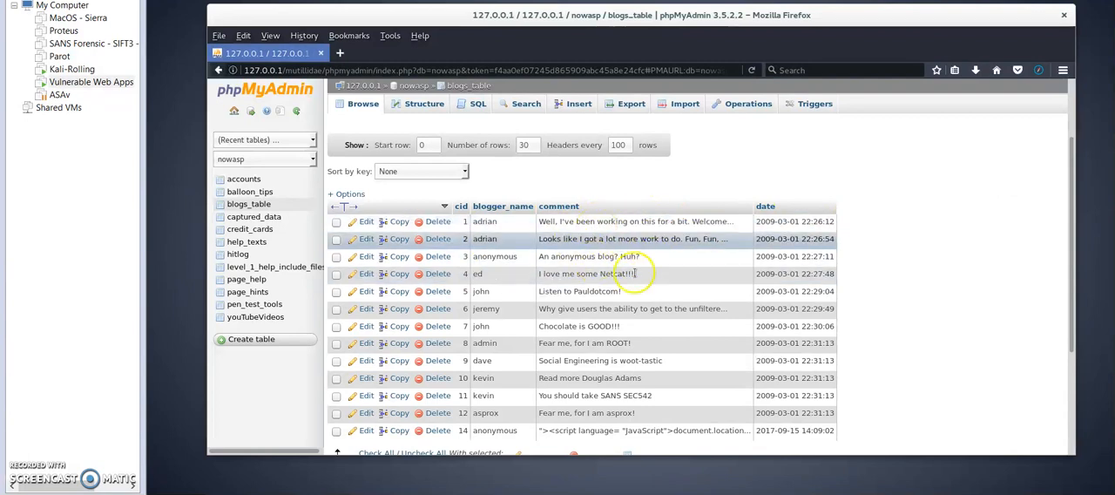
{"action": "mouse_move", "coordinate": [723, 284]}
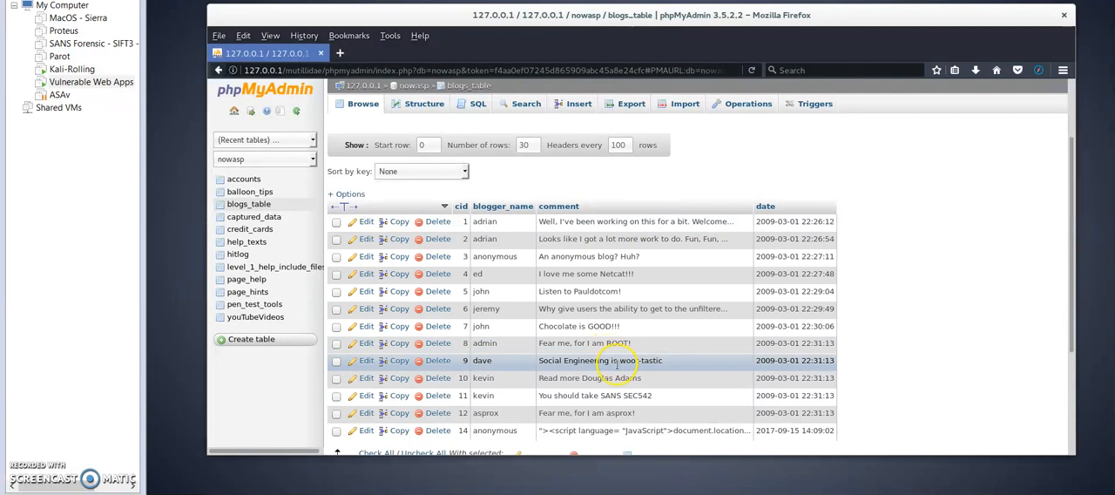
{"action": "scroll", "scroll_direction": "down", "scroll_amount": 3}
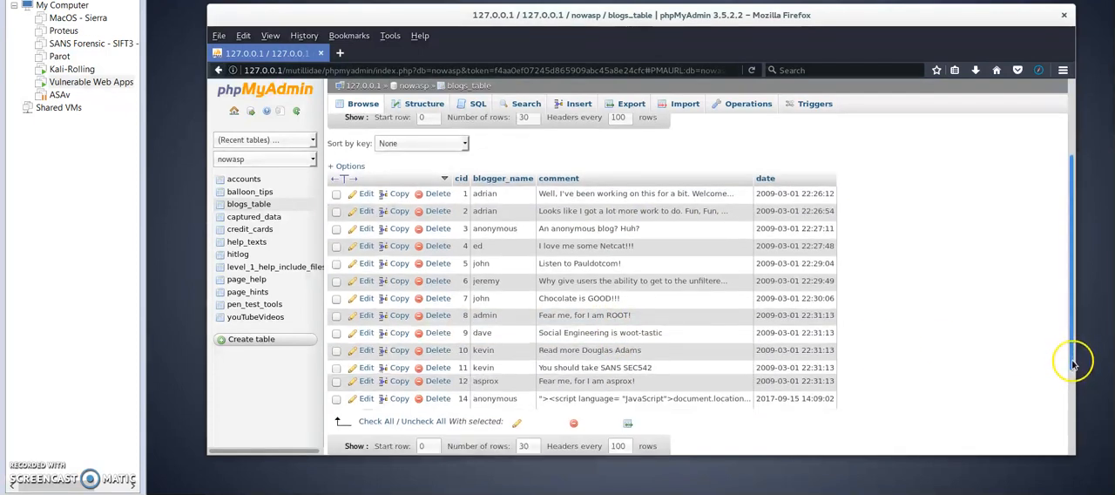
{"action": "scroll", "scroll_direction": "down", "scroll_amount": 3}
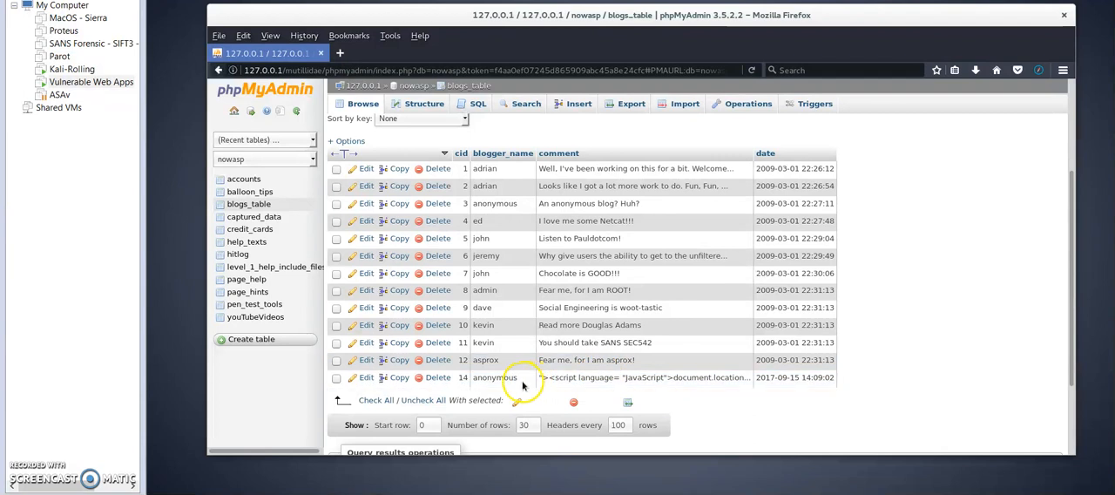
Step: Delete row cid 14 holding the injected script, confirm, and review the twelve remaining rows
{"action": "left_click", "coordinate": [438, 377]}
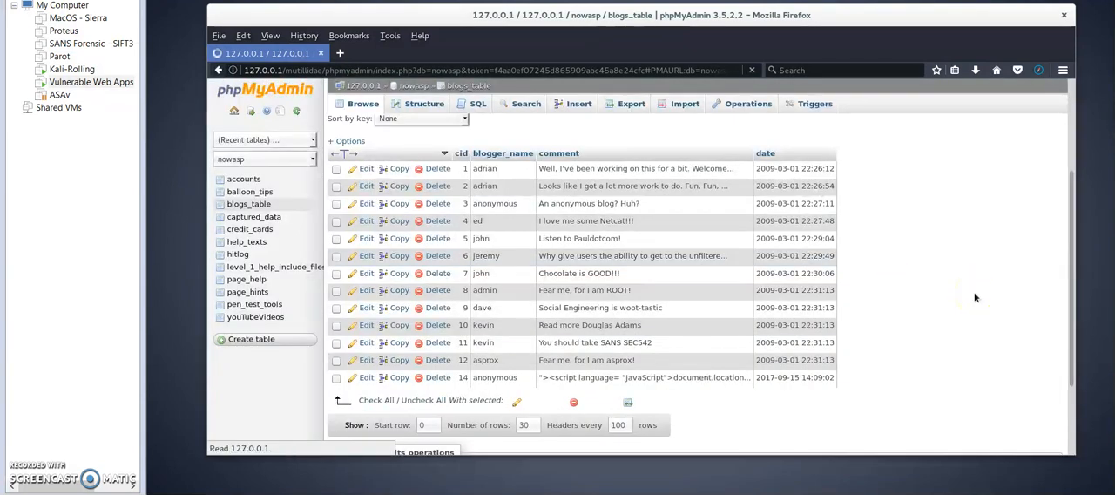
{"action": "left_click", "coordinate": [362, 103]}
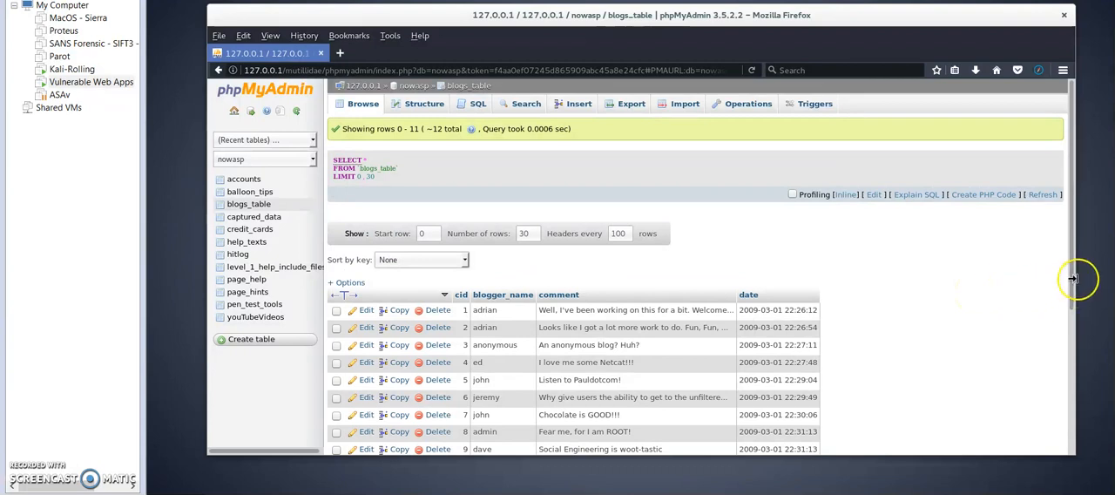
{"action": "scroll", "scroll_direction": "down", "scroll_amount": 3}
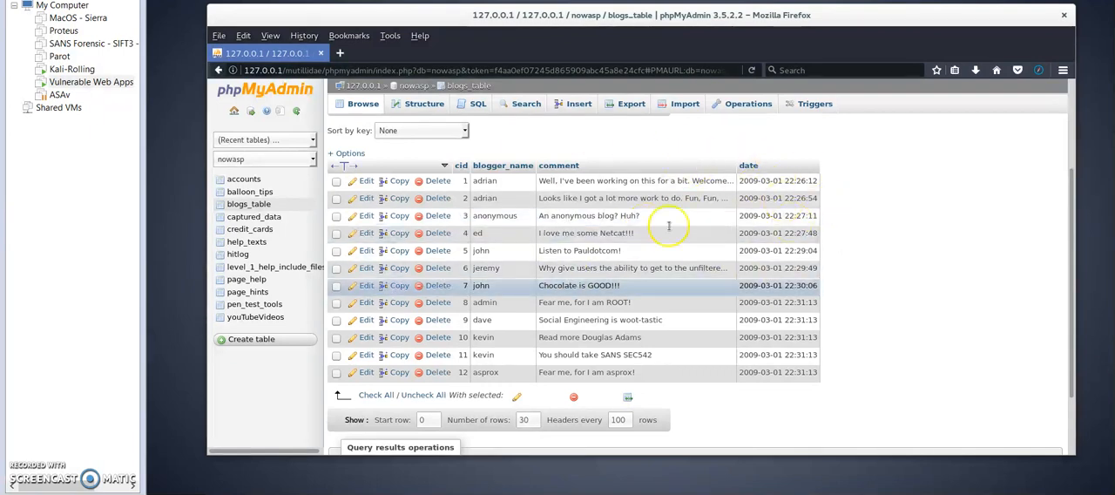
{"action": "mouse_move", "coordinate": [979, 242]}
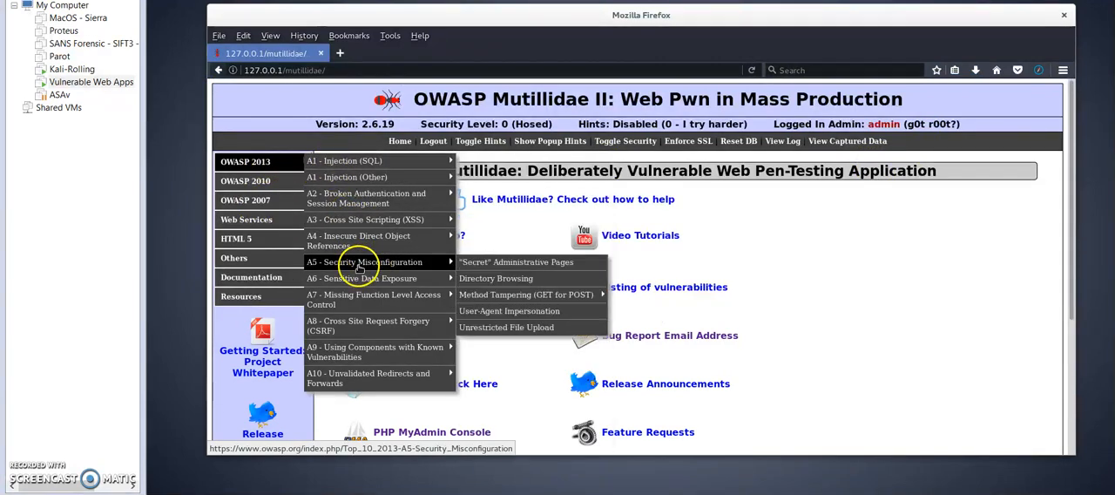
{"action": "mouse_move", "coordinate": [357, 241]}
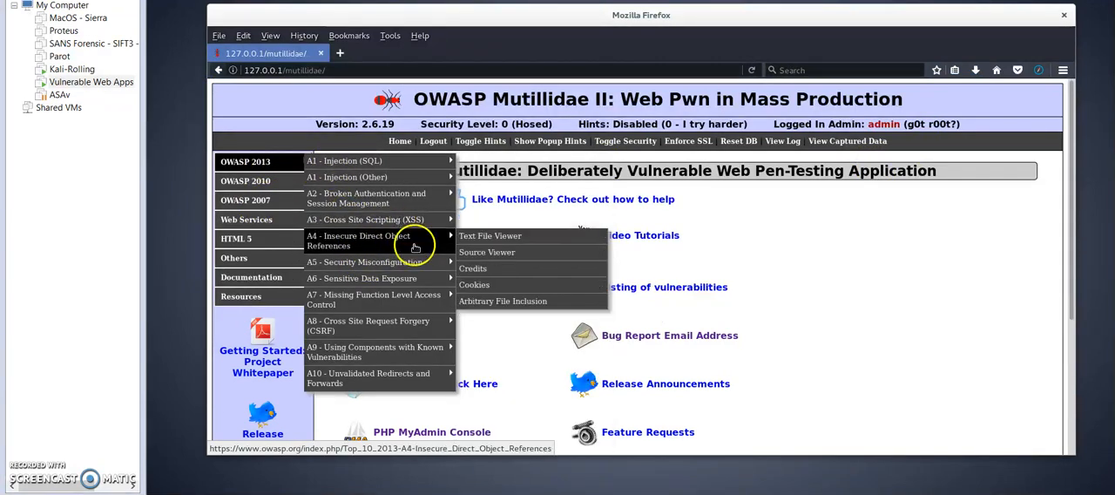
{"action": "mouse_move", "coordinate": [365, 219]}
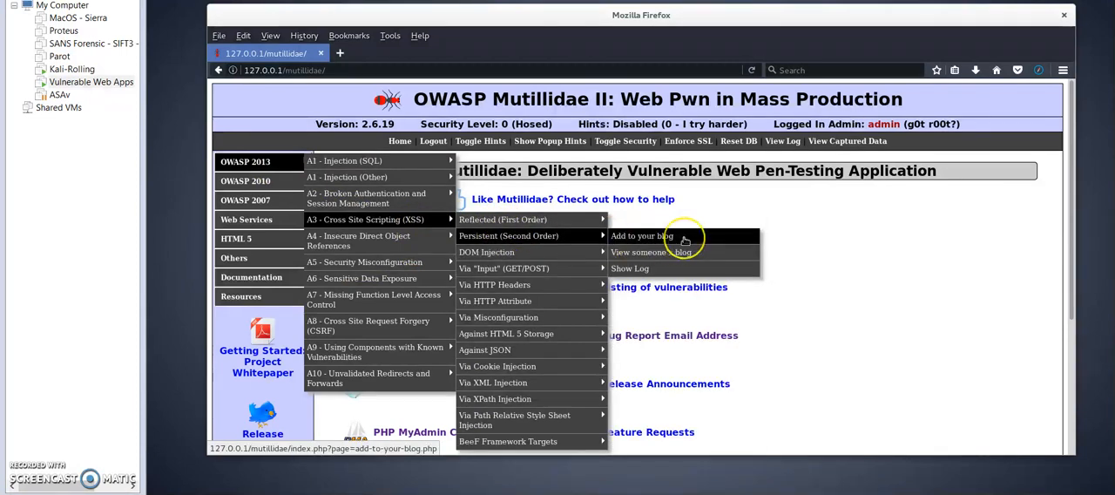
Step: Go to OWASP 2013 > A3 XSS > Persistent > Add to your blog, then log out
{"action": "left_click", "coordinate": [642, 235]}
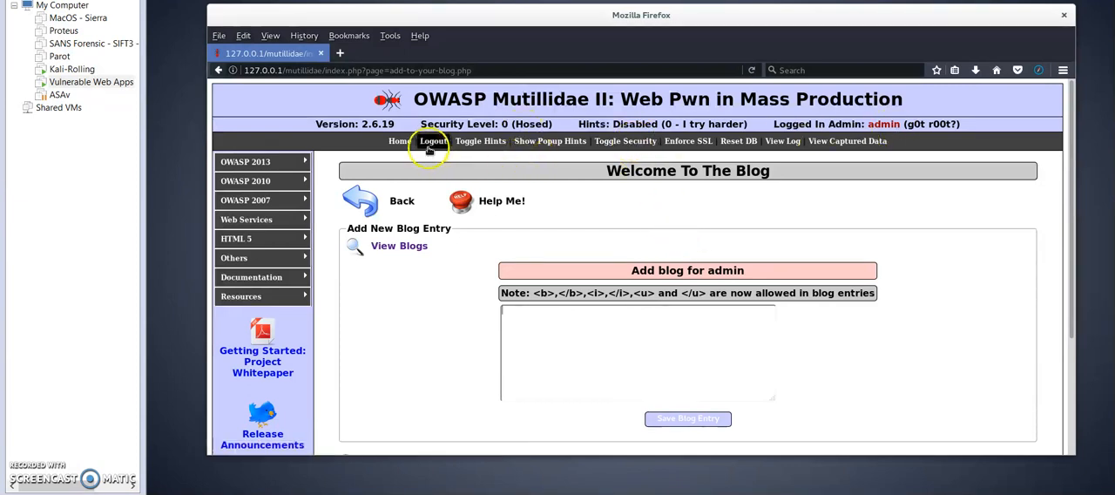
{"action": "left_click", "coordinate": [433, 141]}
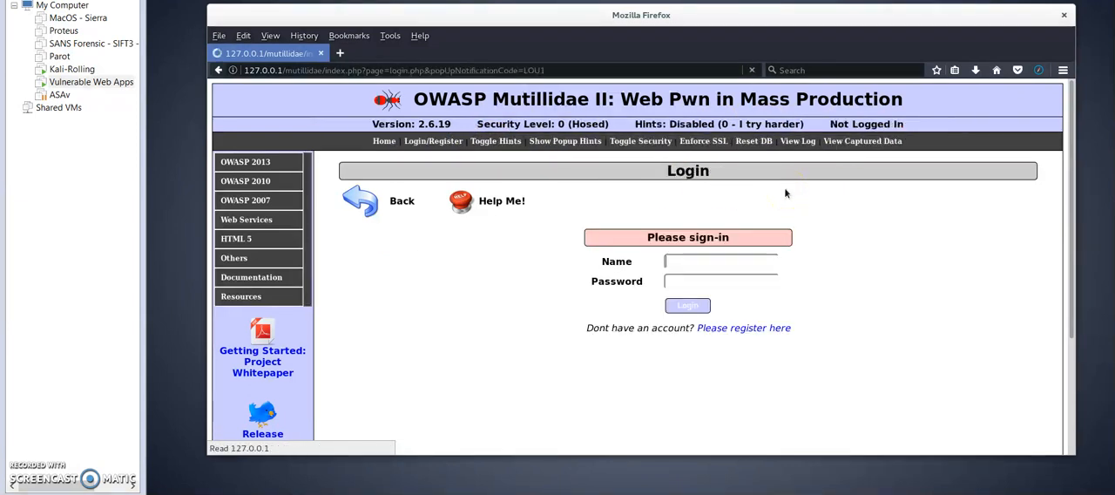